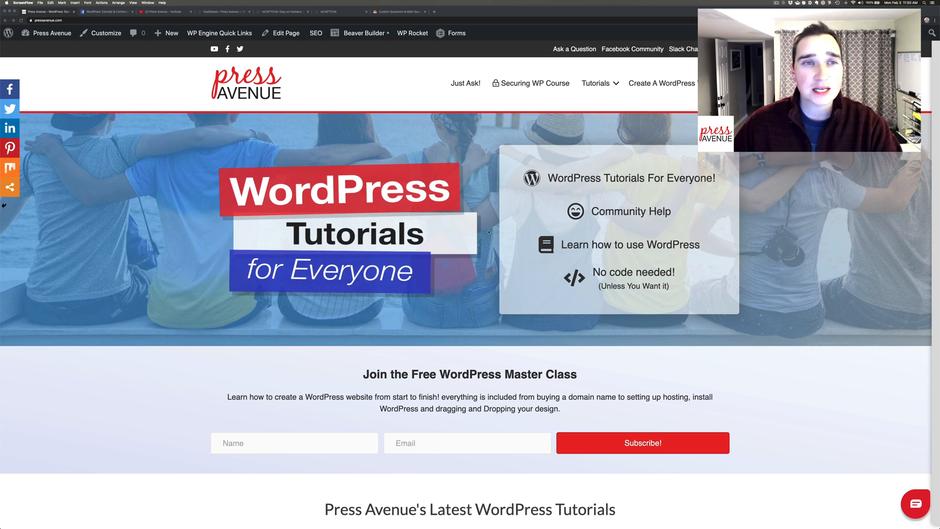
- Browse the open tabs, then go to Plugins > Add New to look for WPForms
scroll(down, 3)
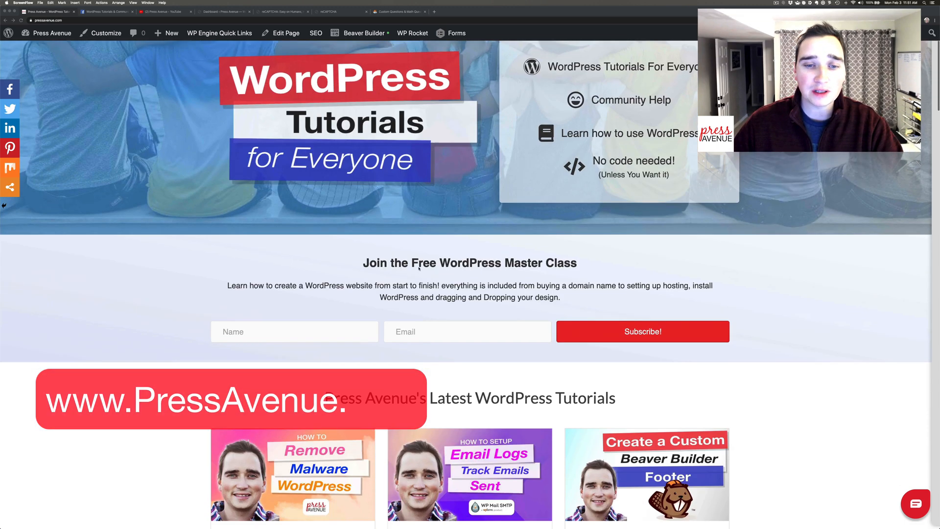
scroll(down, 3)
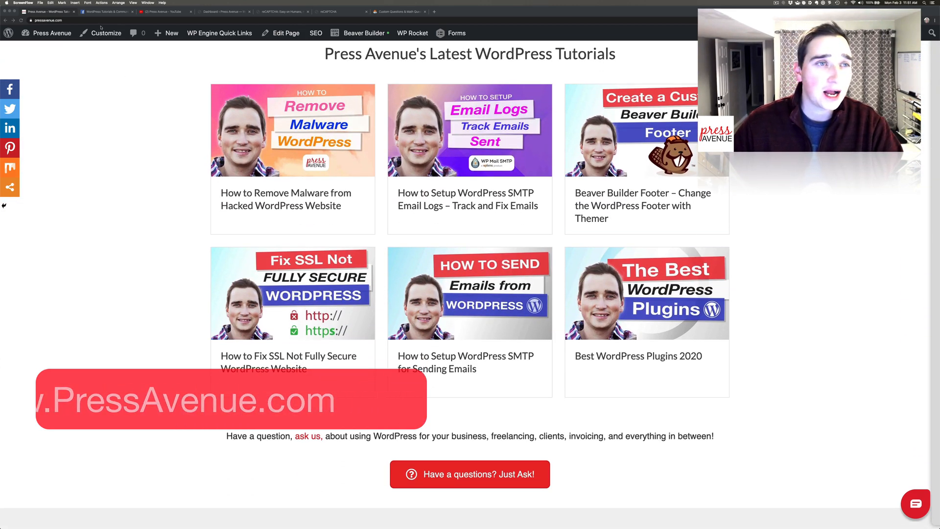
click(107, 11)
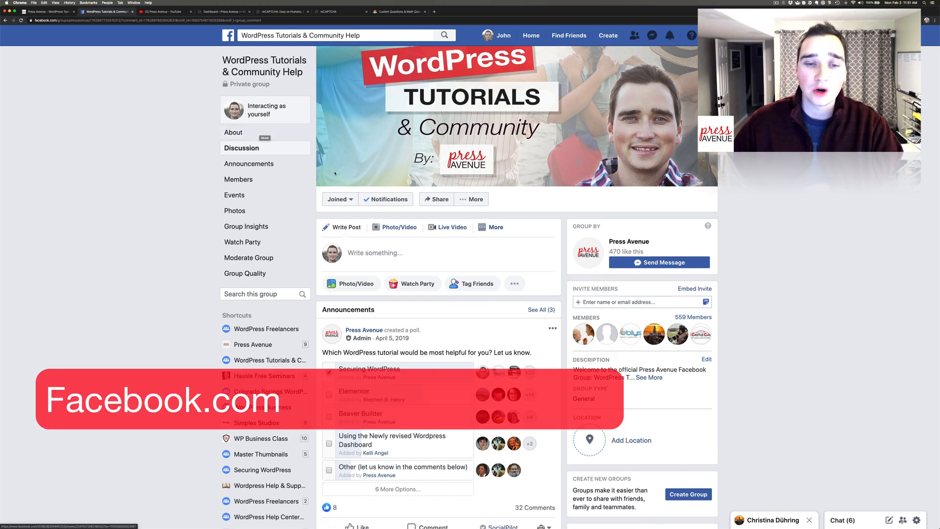
scroll(down, 3)
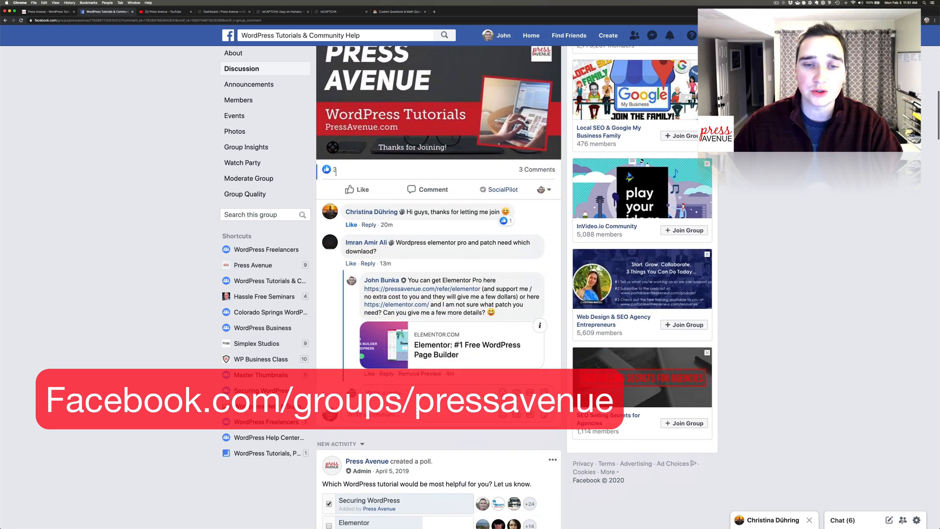
scroll(down, 3)
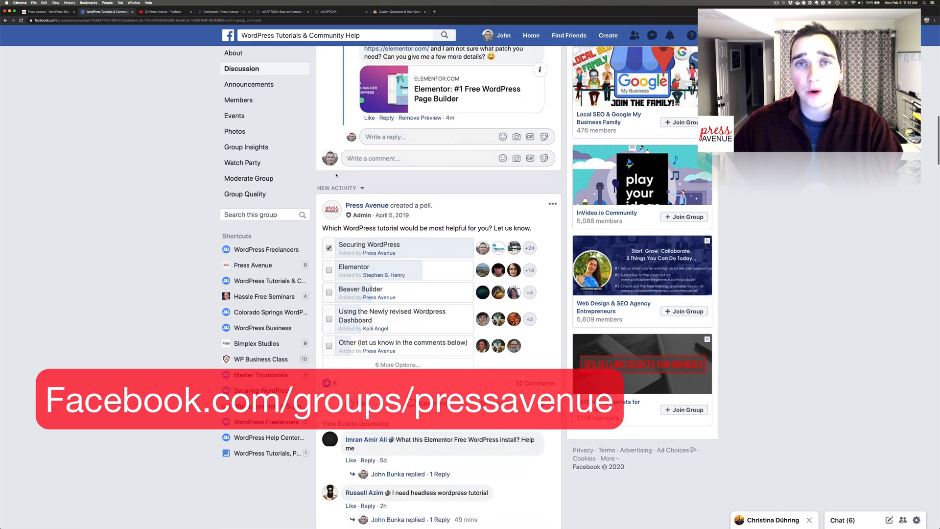
scroll(down, 3)
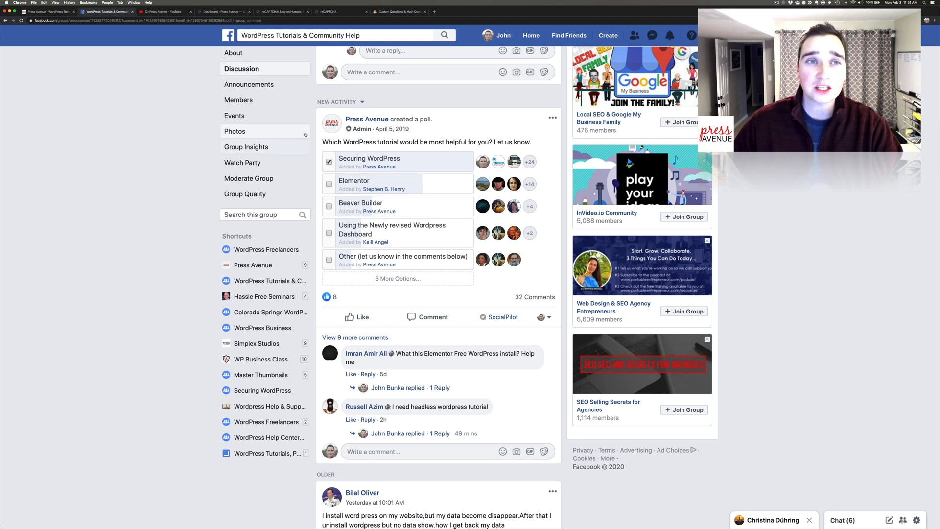
click(223, 11)
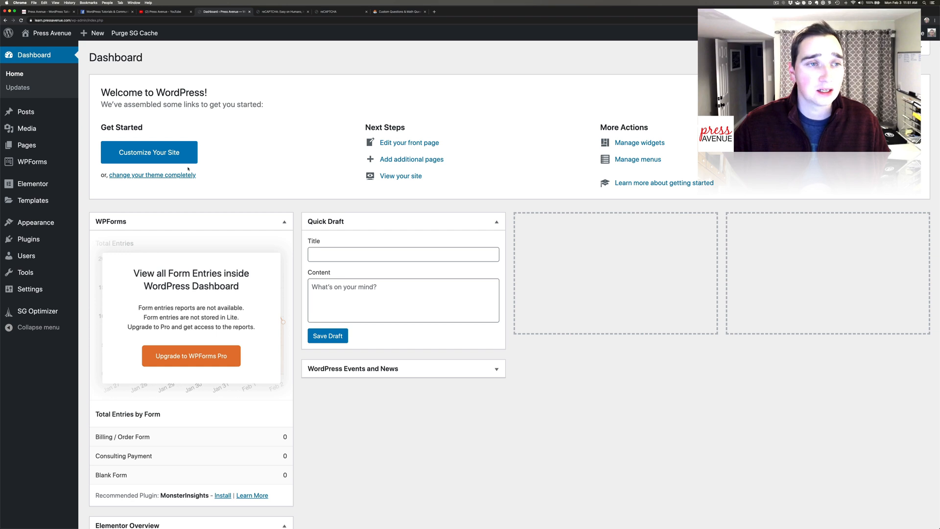
mouse_move(28, 238)
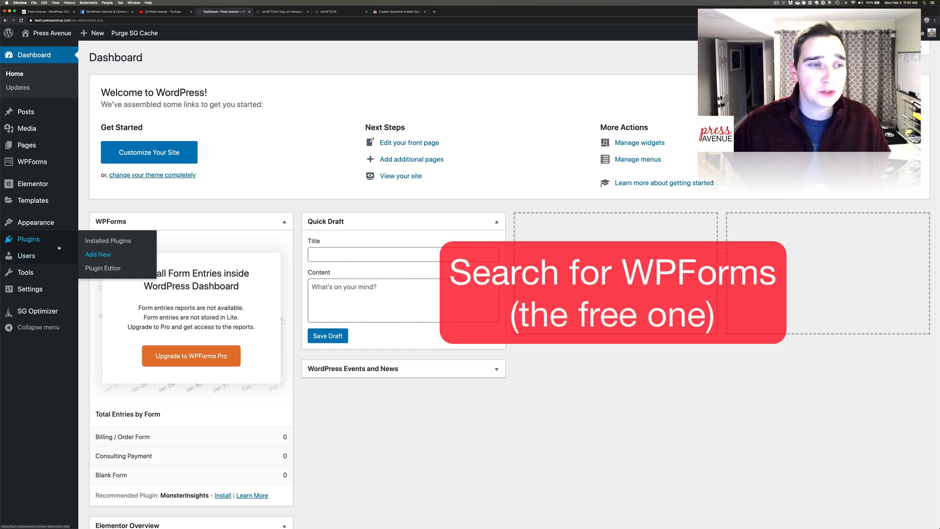
click(98, 254)
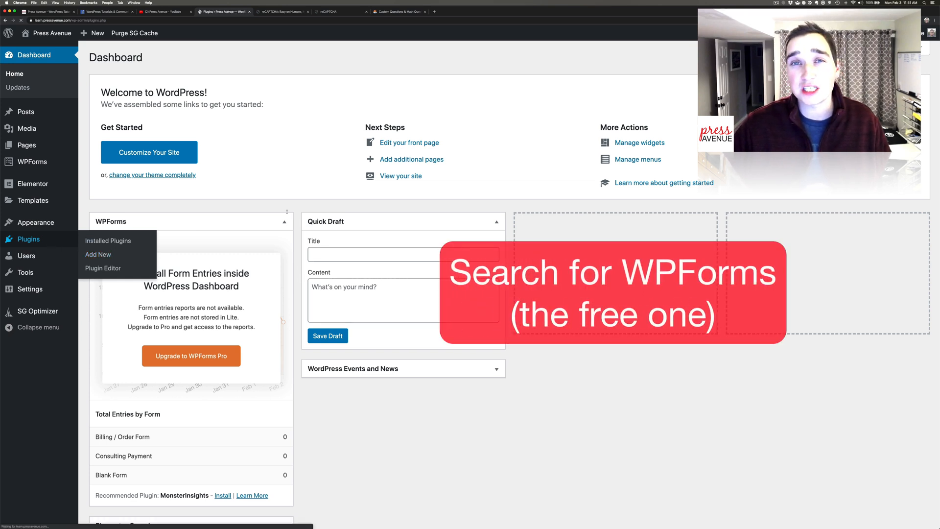
click(108, 240)
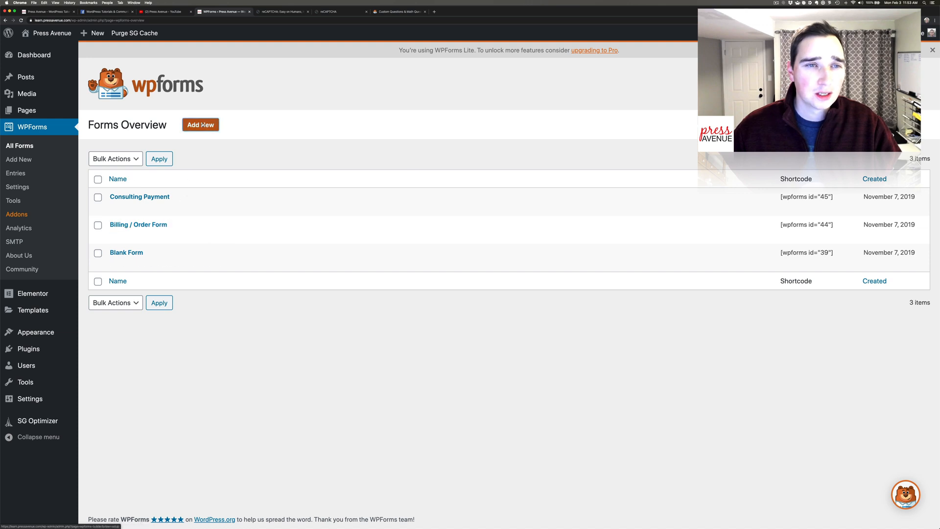
- Create a form named 'Contact Form' from the Simple Contact Form template
click(199, 125)
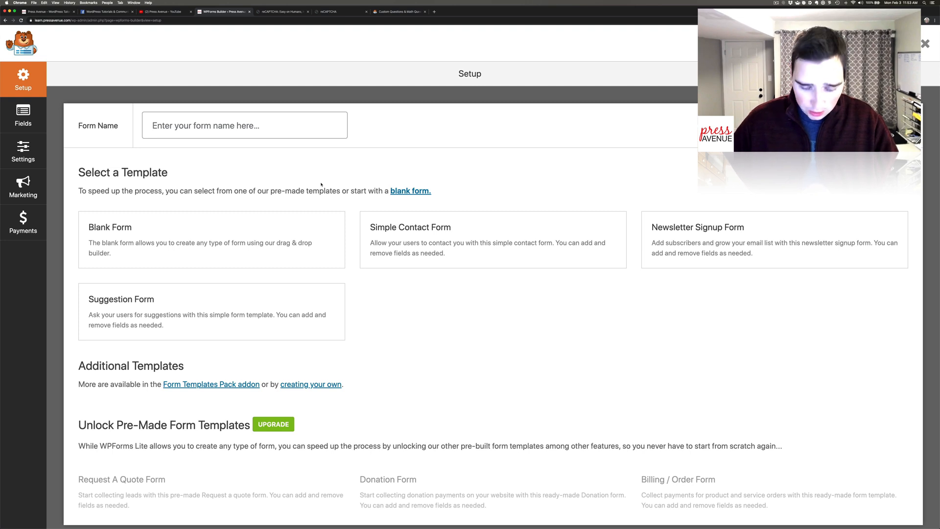
text(C)
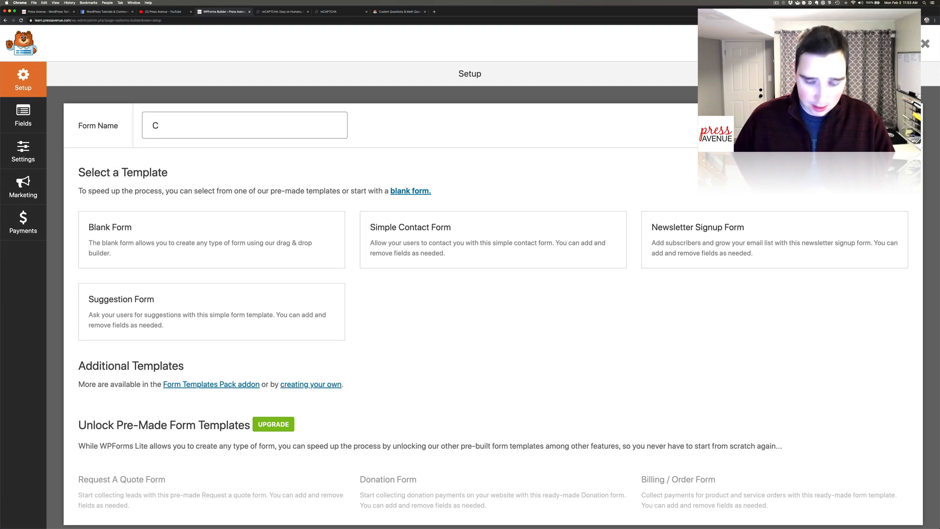
text(ontact Form)
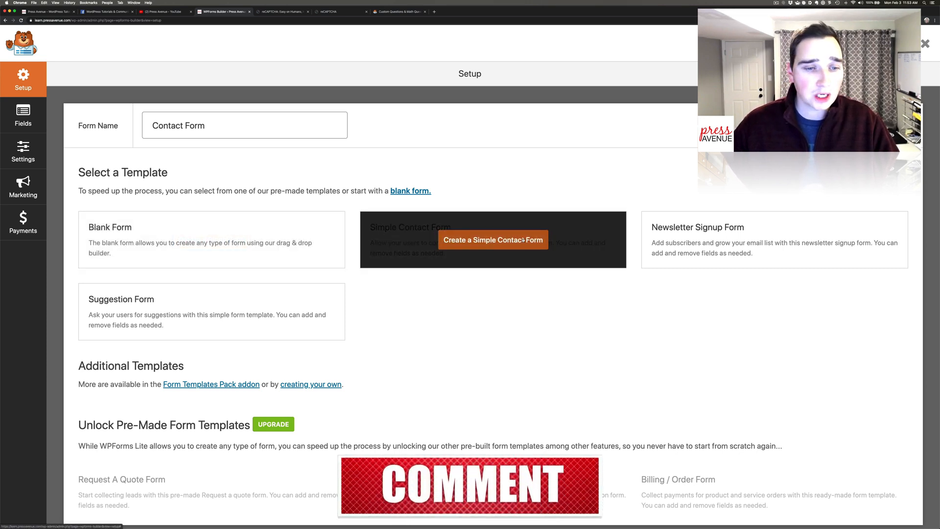
click(492, 240)
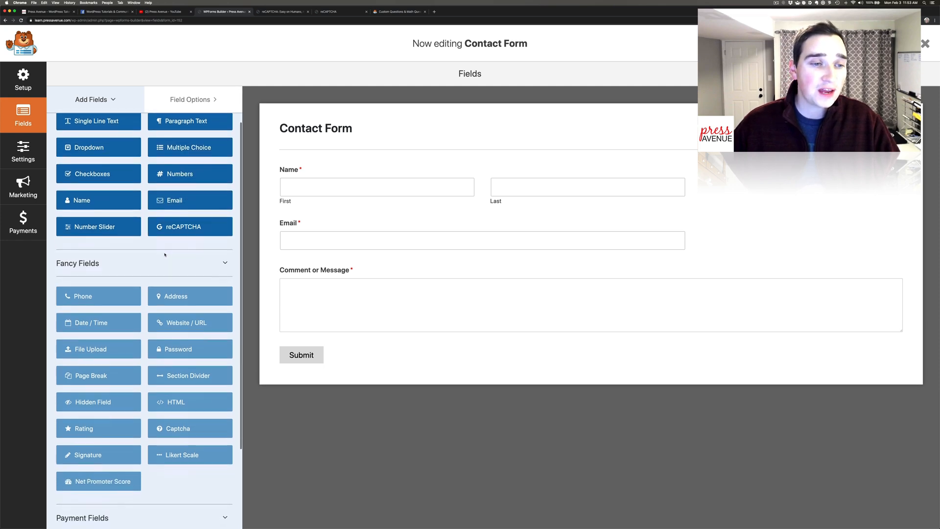
- Try the Date / Time and reCAPTCHA fields, then open WPForms reCAPTCHA settings from the warning
scroll(down, 3)
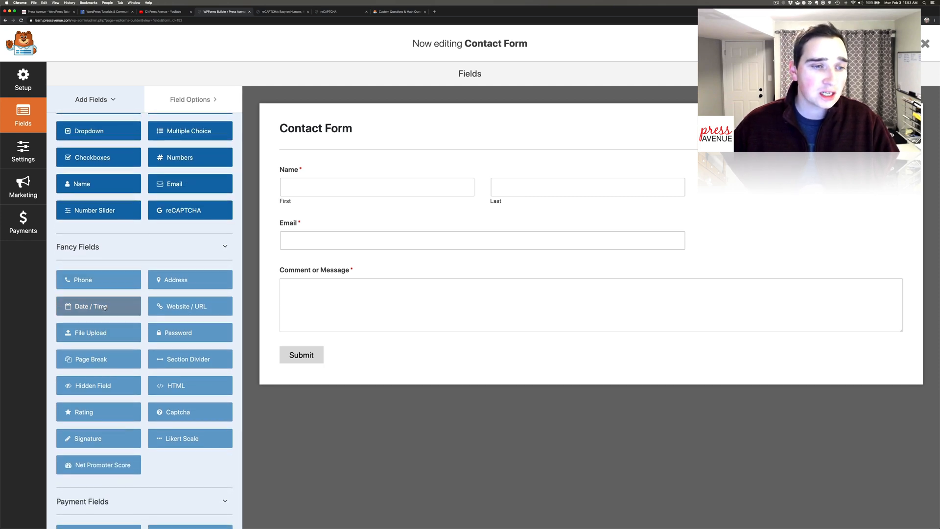
click(98, 305)
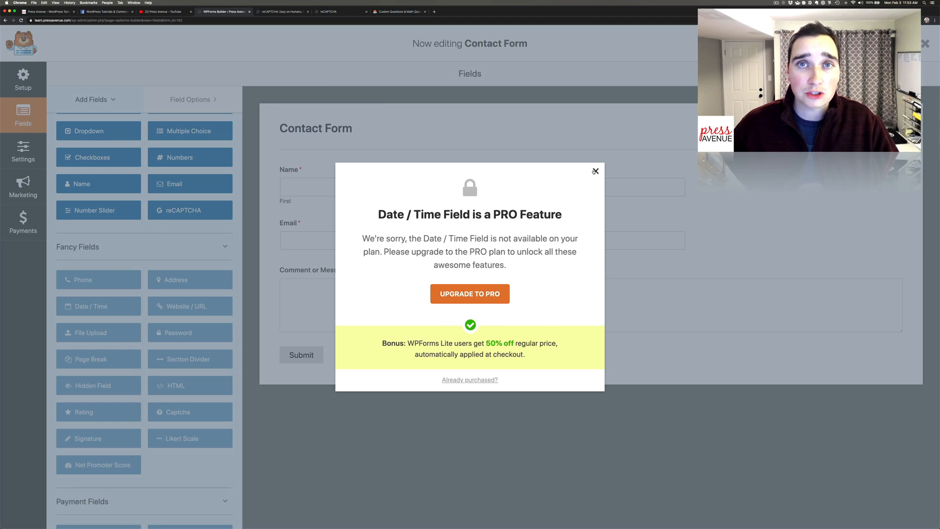
click(595, 170)
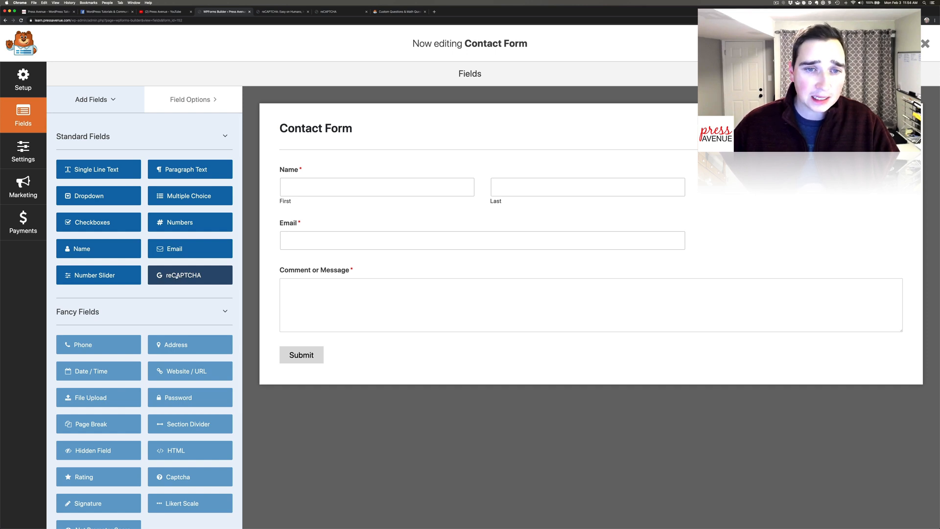
click(190, 275)
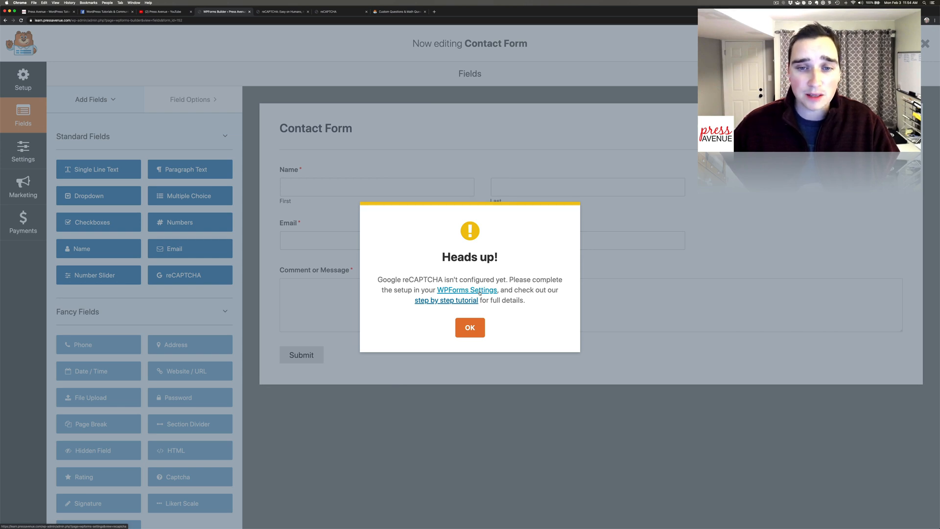
click(467, 289)
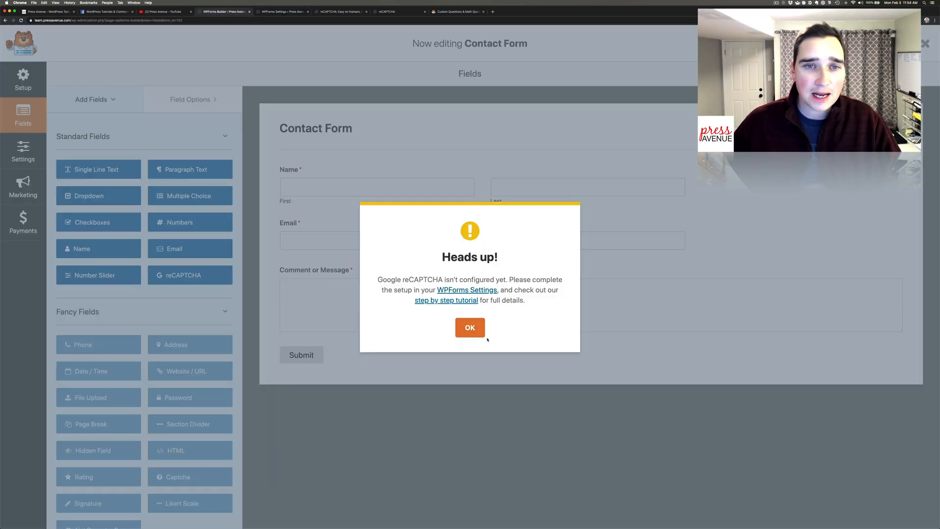
click(469, 328)
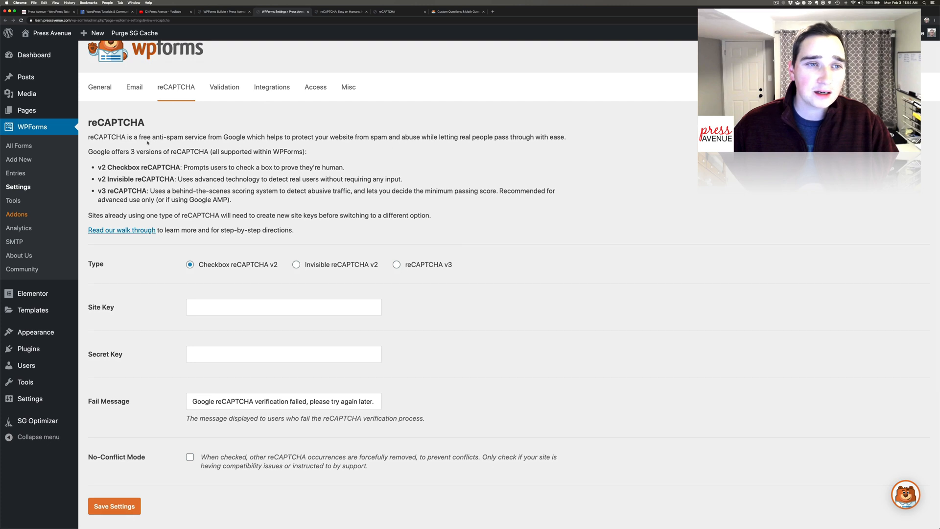
- Move to the WPForms Settings tab and scroll to the reCAPTCHA version descriptions
drag(137, 137, 257, 136)
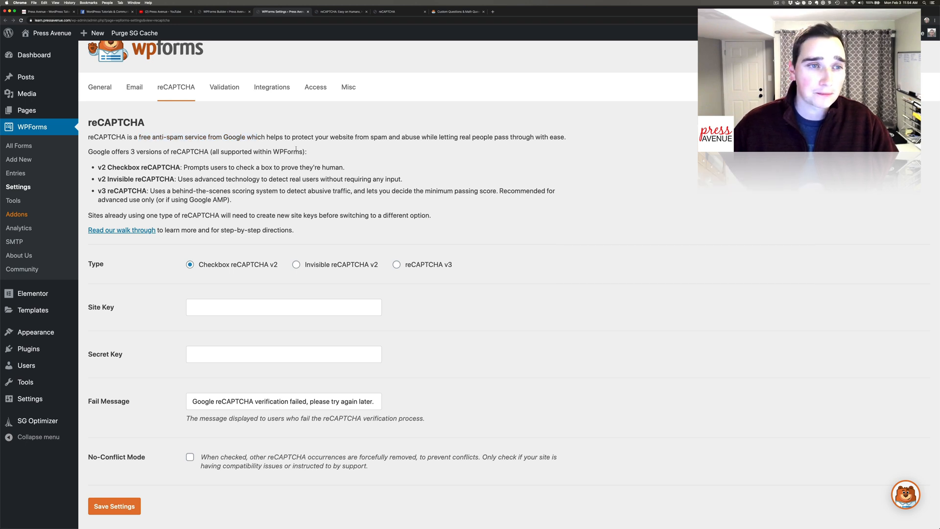
scroll(down, 3)
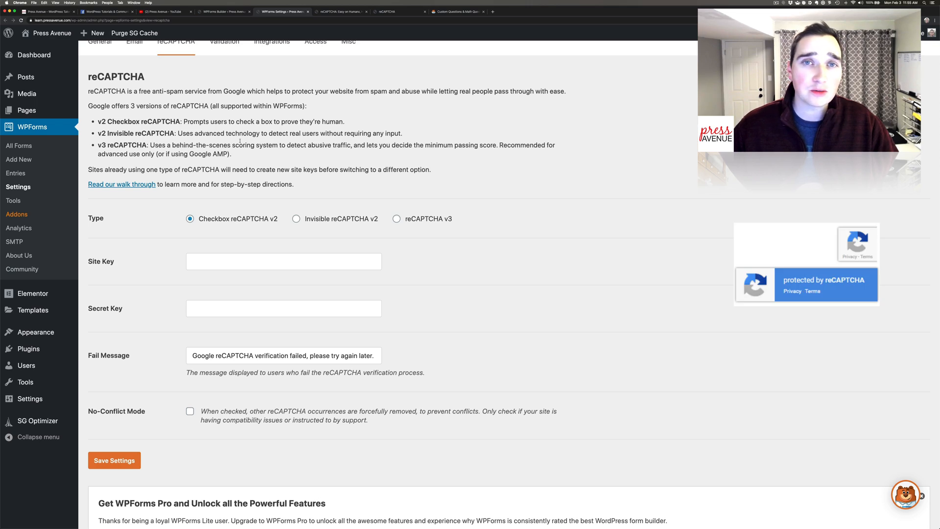
- Select Invisible reCAPTCHA v2 as the reCAPTCHA type
scroll(down, 3)
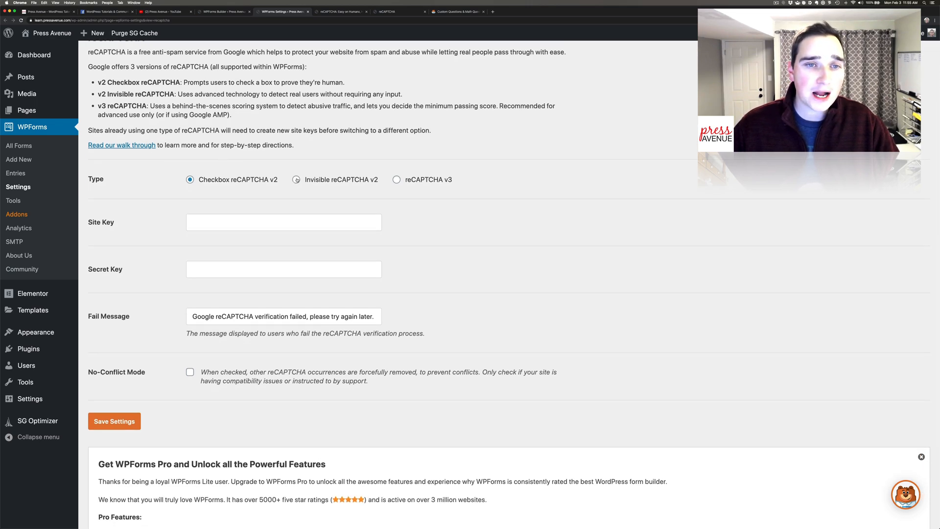
click(295, 179)
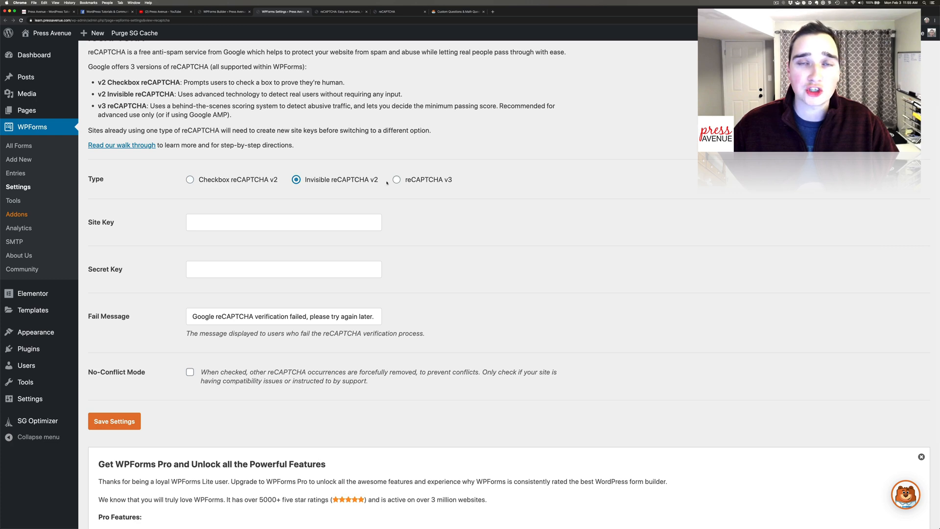
scroll(down, 3)
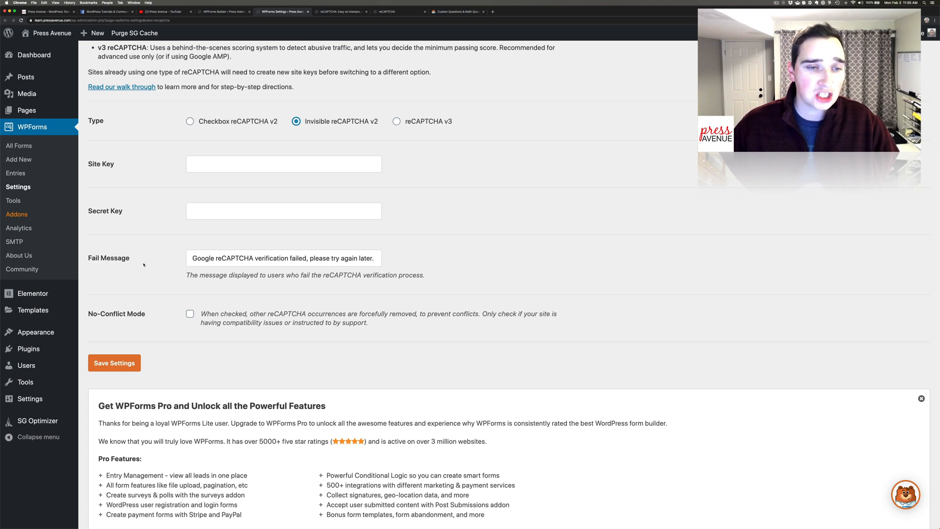
scroll(down, 3)
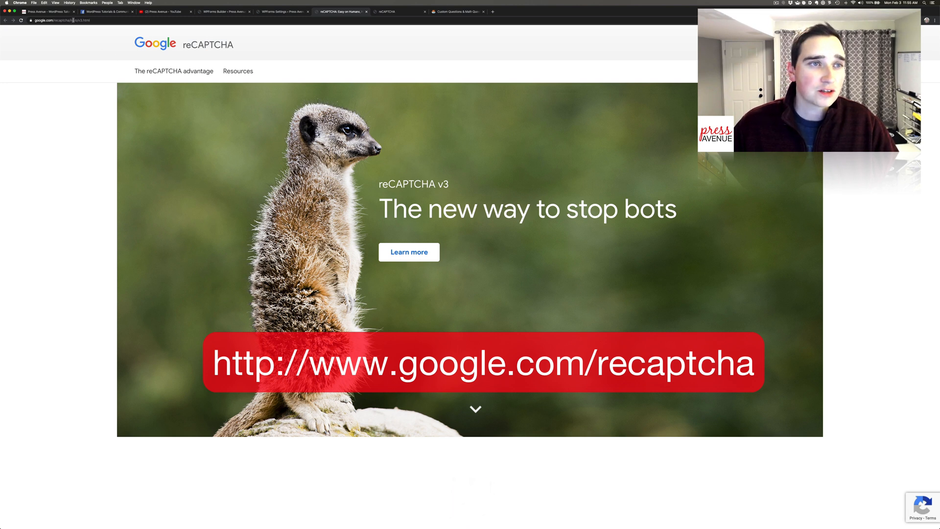
- Switch to the google.com/recaptcha tab and scroll through the reCAPTCHA v3 introduction
click(72, 19)
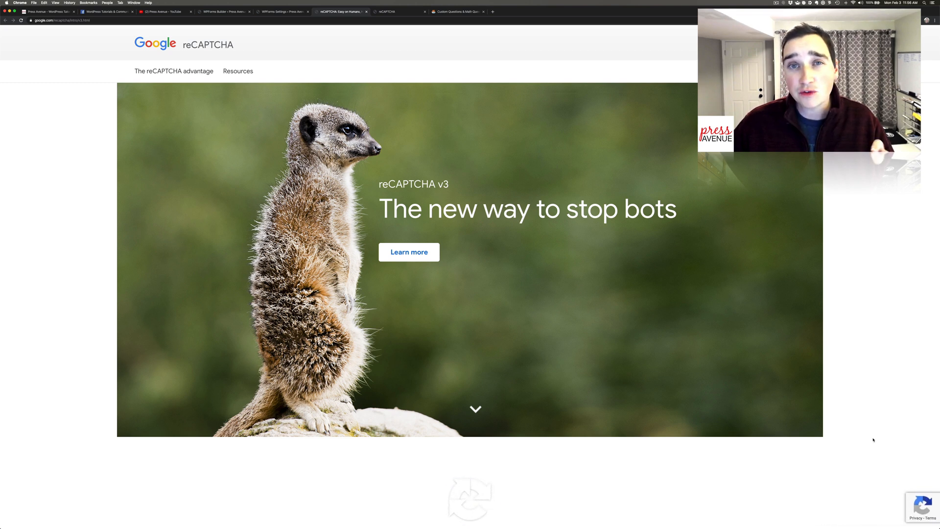
scroll(down, 3)
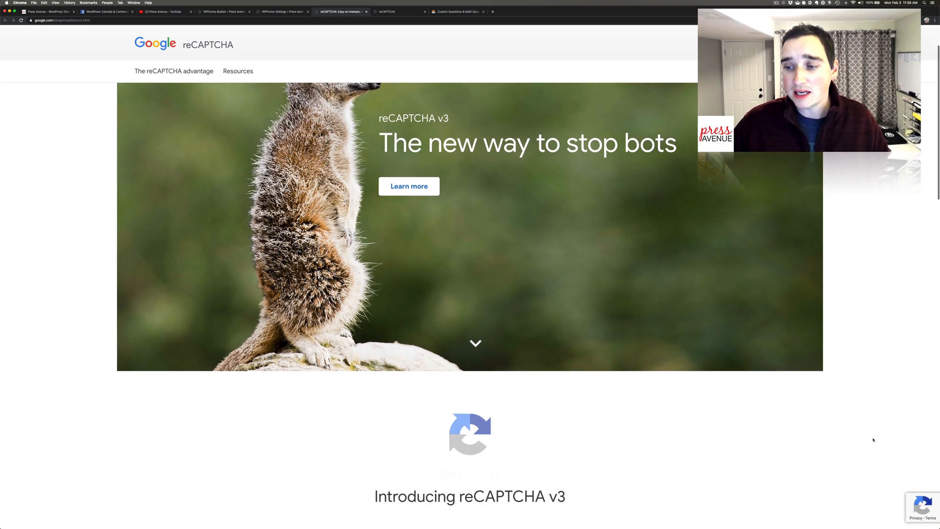
scroll(down, 3)
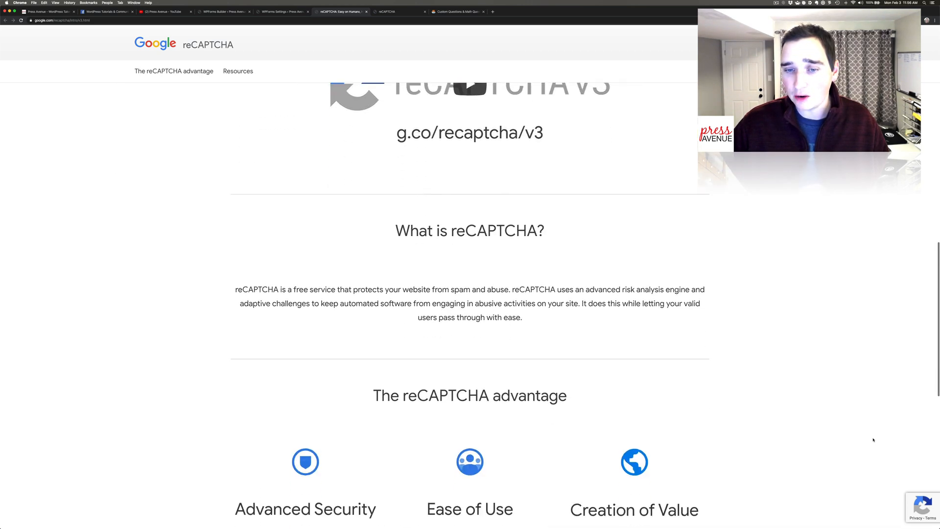
scroll(down, 3)
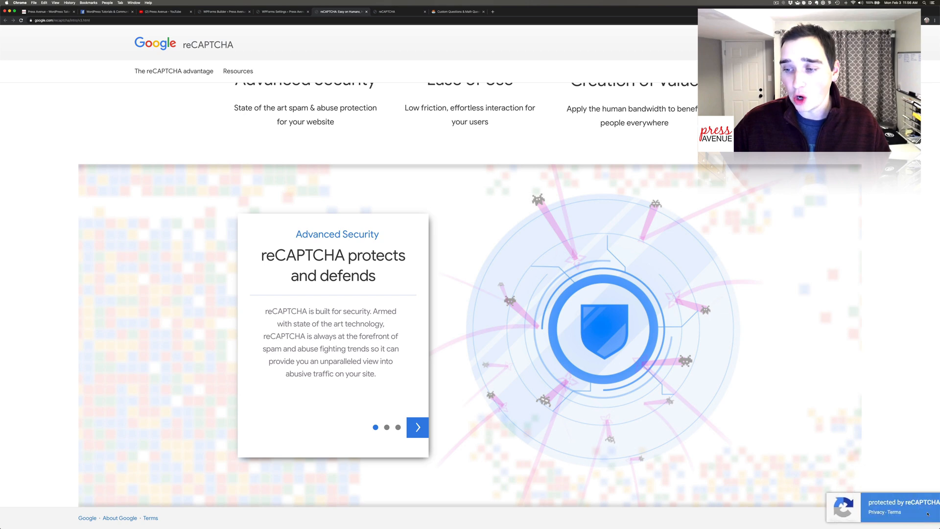
scroll(down, 3)
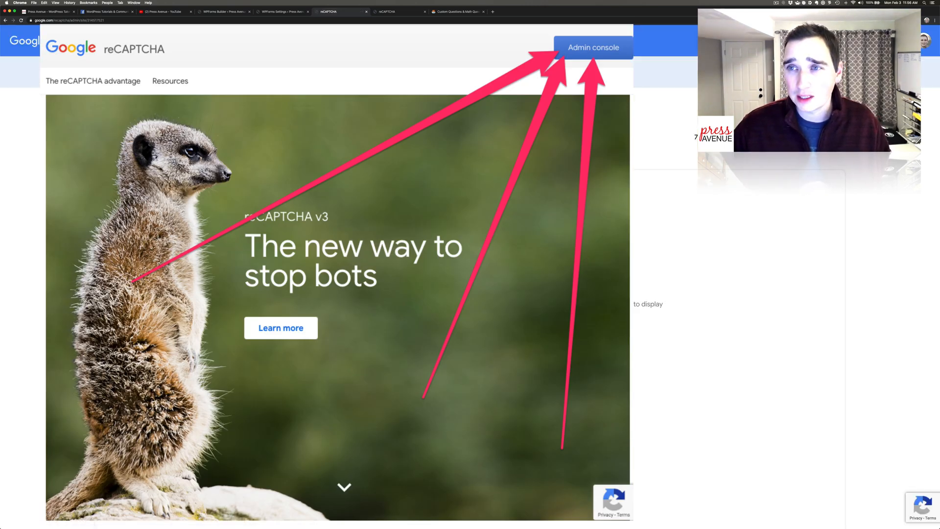
- Open the reCAPTCHA Admin console from the top-right button
click(593, 47)
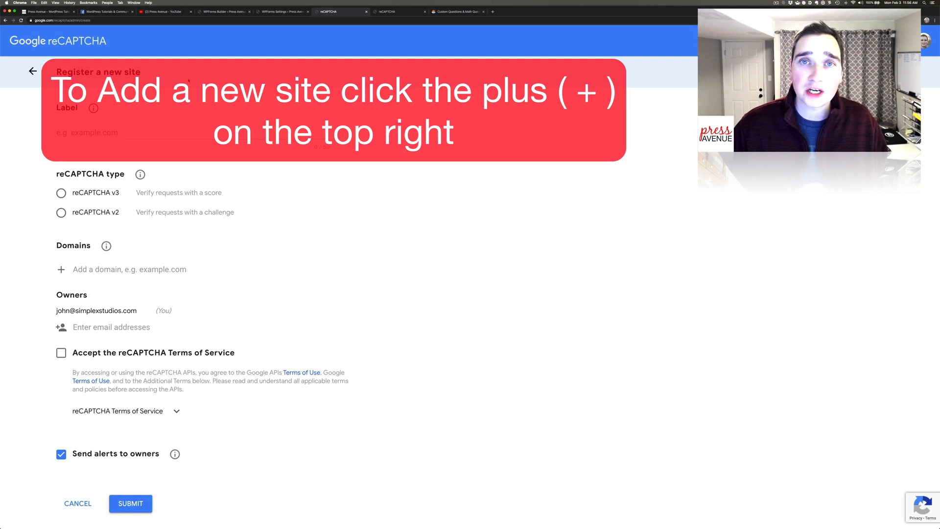
- Label the new site learn.pressavenue.com, choose reCAPTCHA v2 checkbox, and add that domain
click(282, 11)
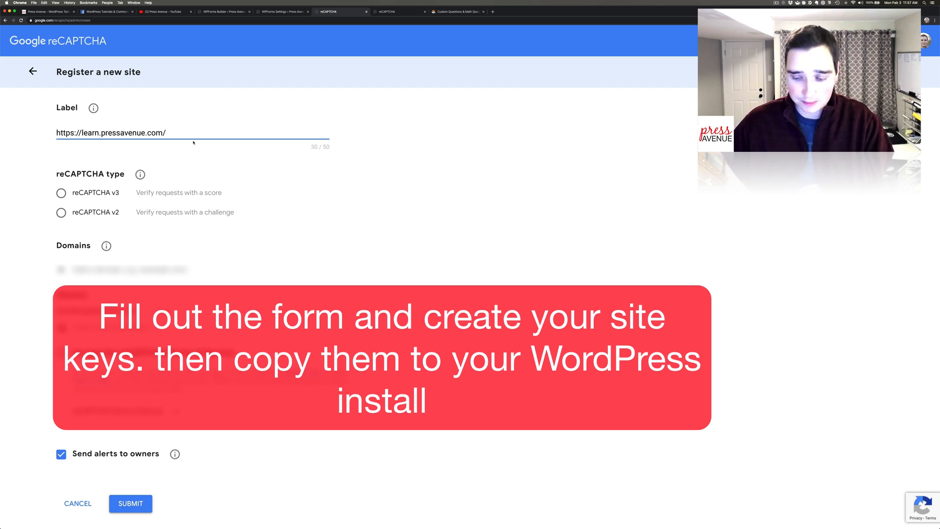
key(Backspace)
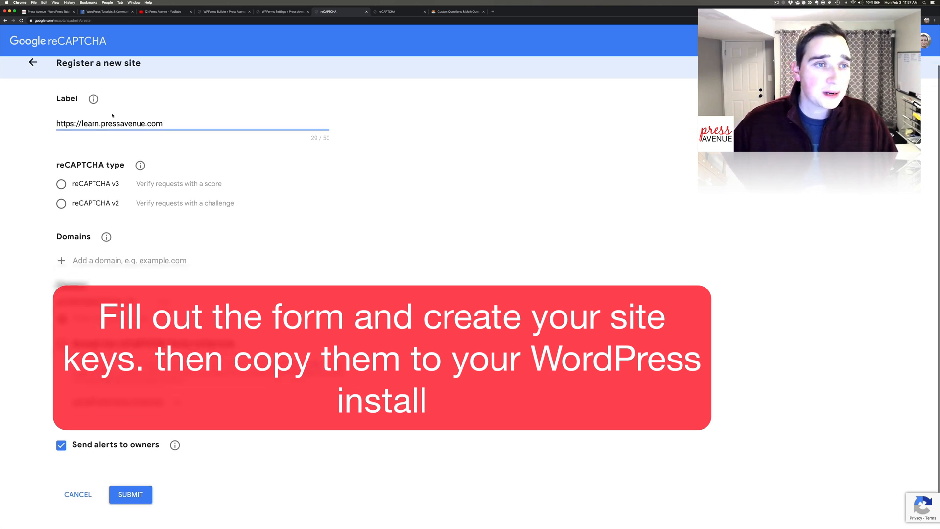
scroll(down, 3)
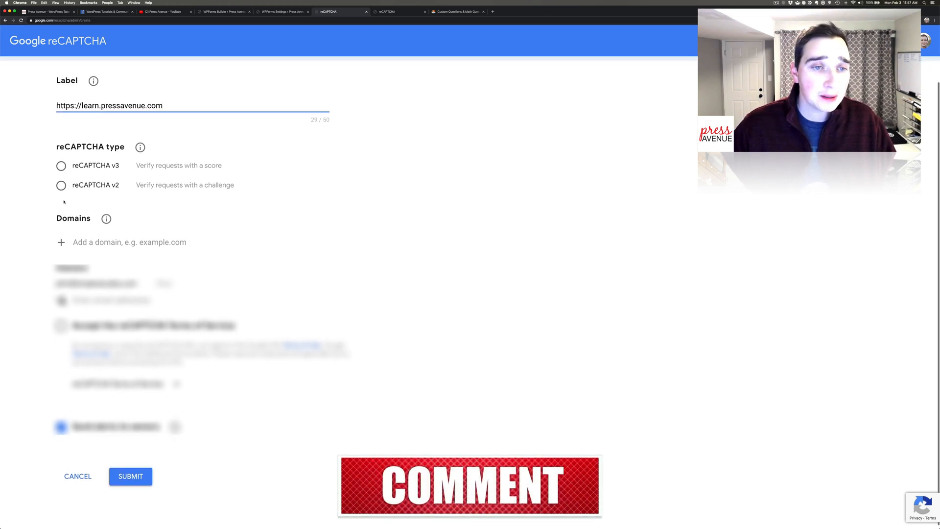
click(61, 185)
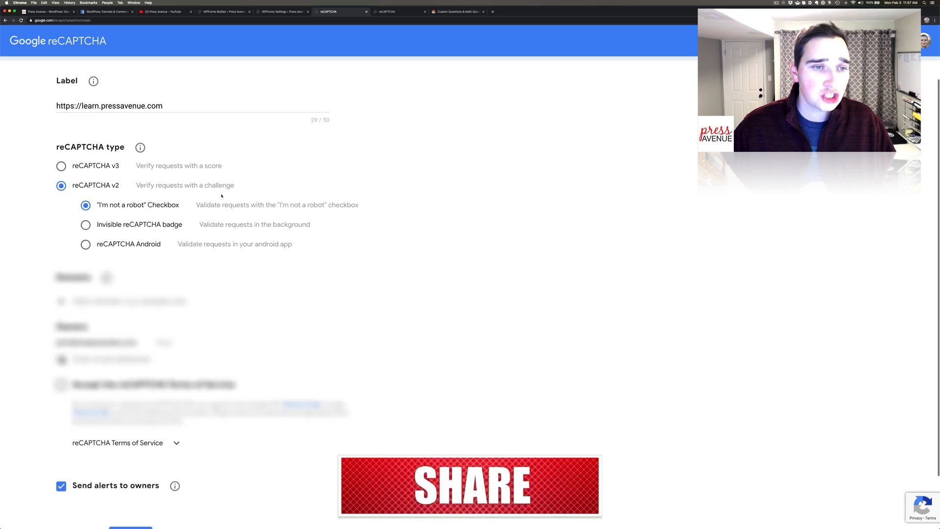
scroll(down, 3)
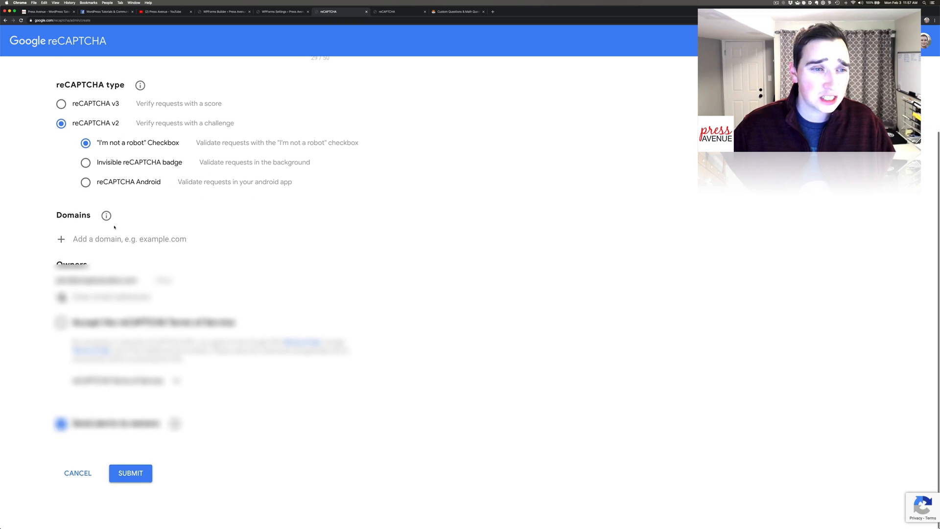
text(https://learn.pressavenue.com/)
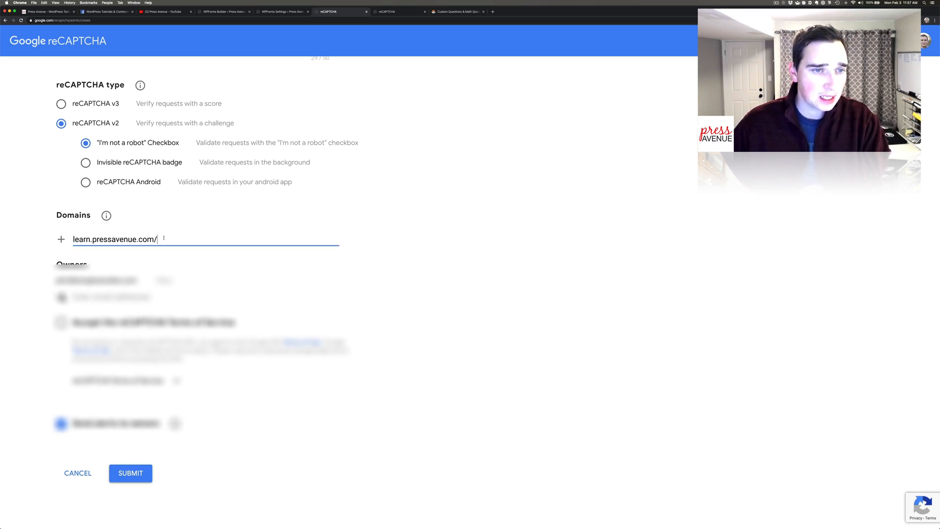
key(Backspace)
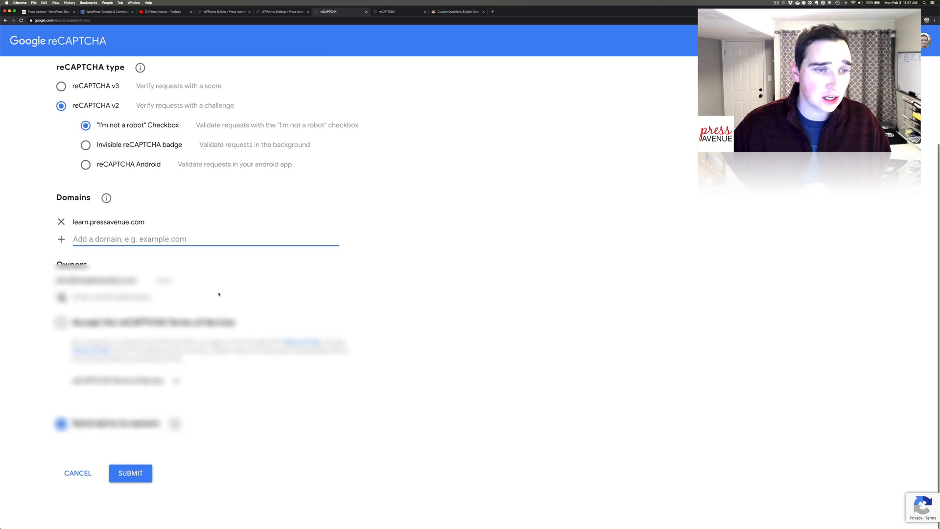
mouse_move(174, 305)
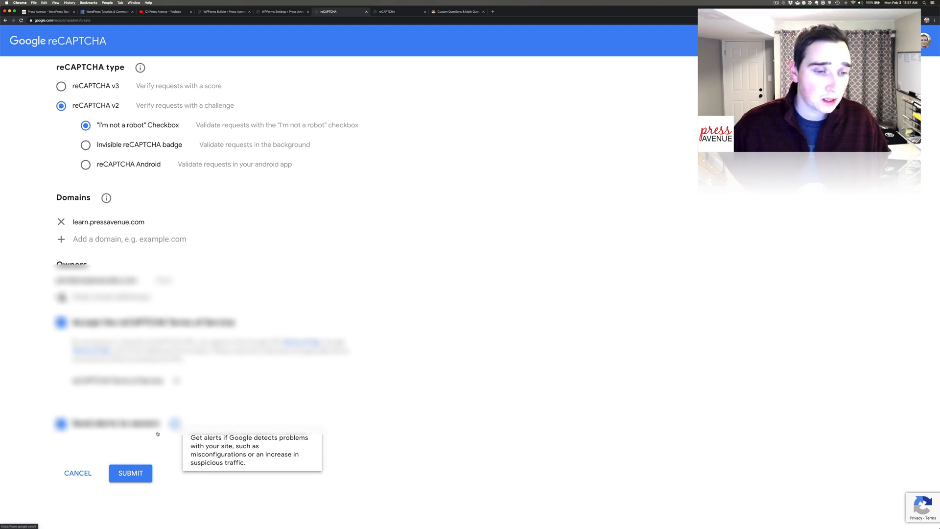
- Submit the registration, copy the site and secret keys into WPForms, and save
click(131, 473)
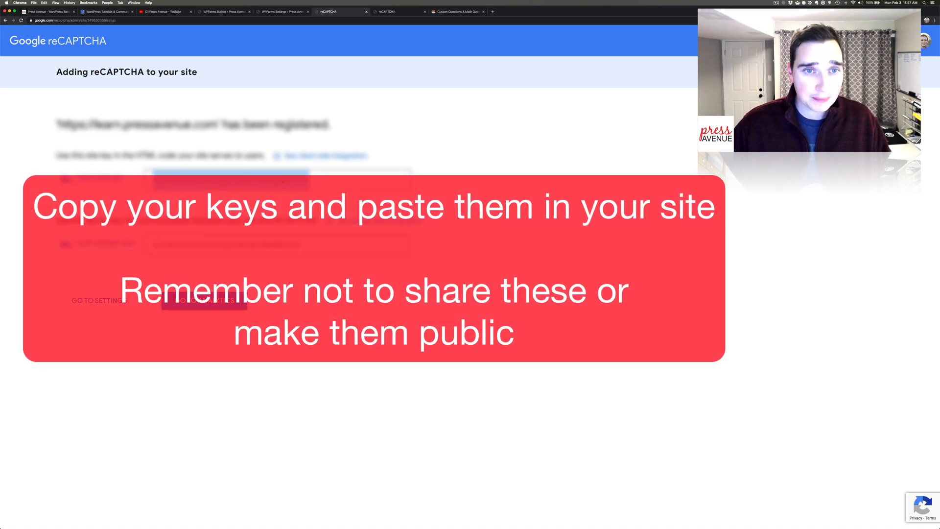
click(282, 12)
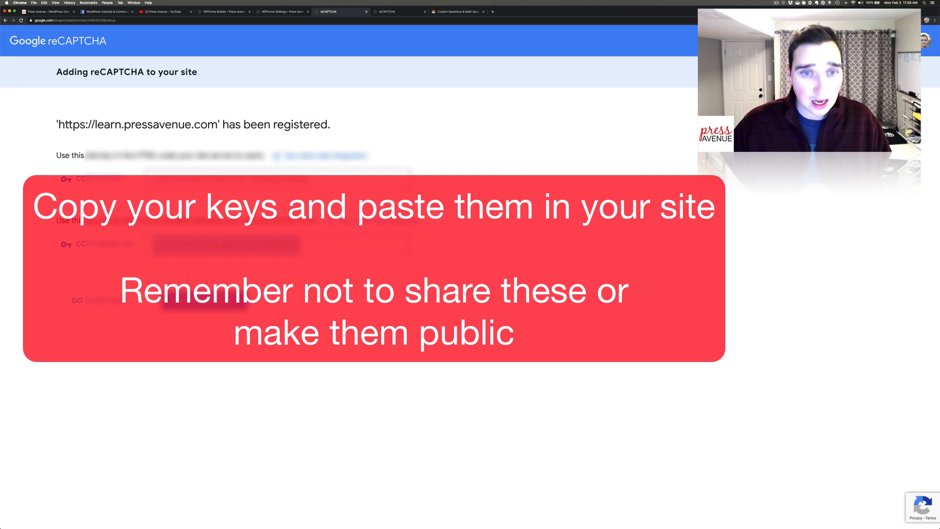
click(282, 11)
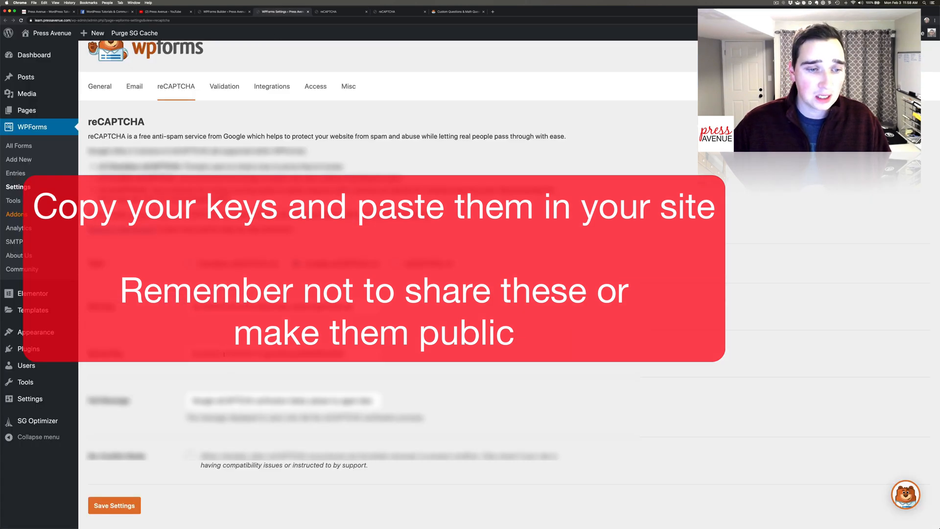
click(114, 505)
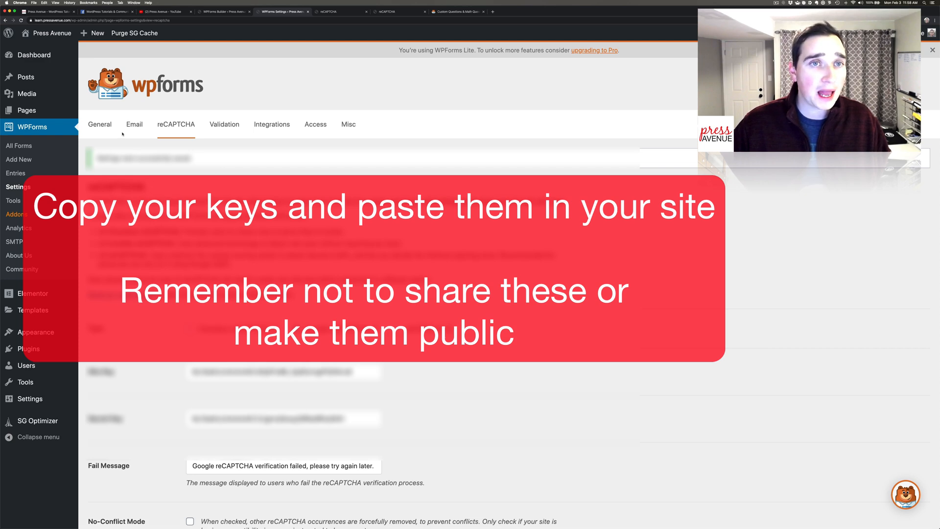
- In the Contact Form builder, enable the reCAPTCHA field and open Settings > Confirmations
click(224, 11)
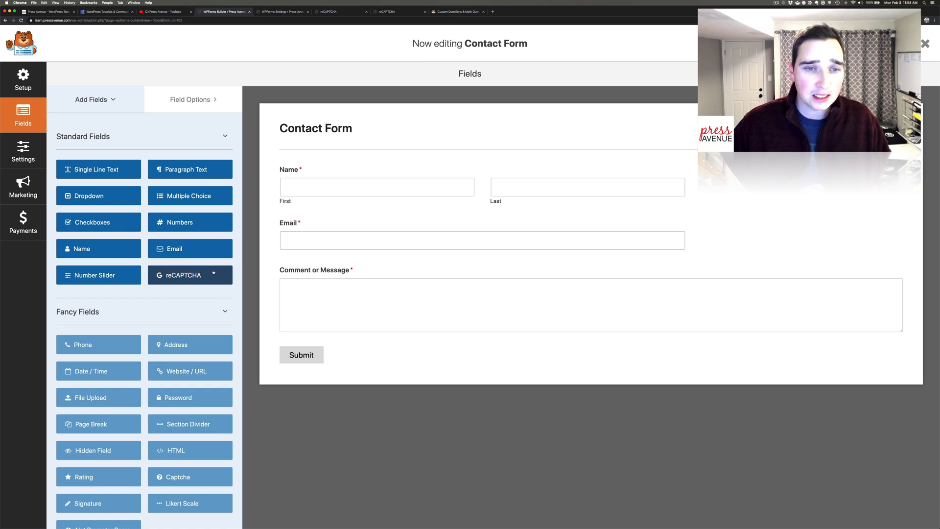
click(190, 275)
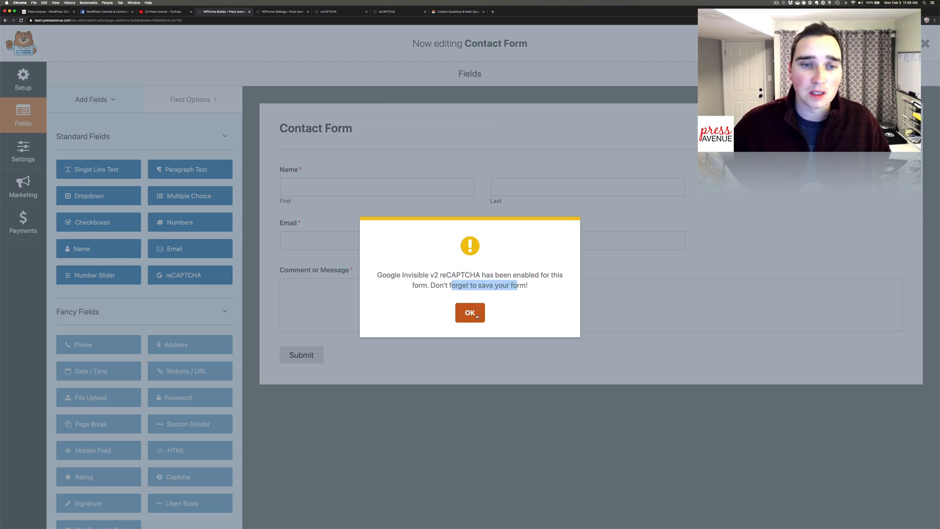
click(470, 313)
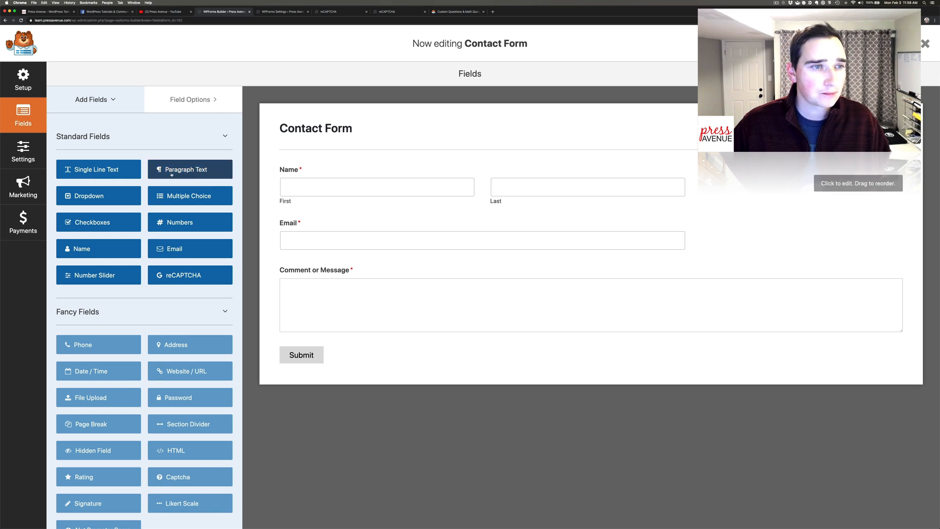
click(23, 151)
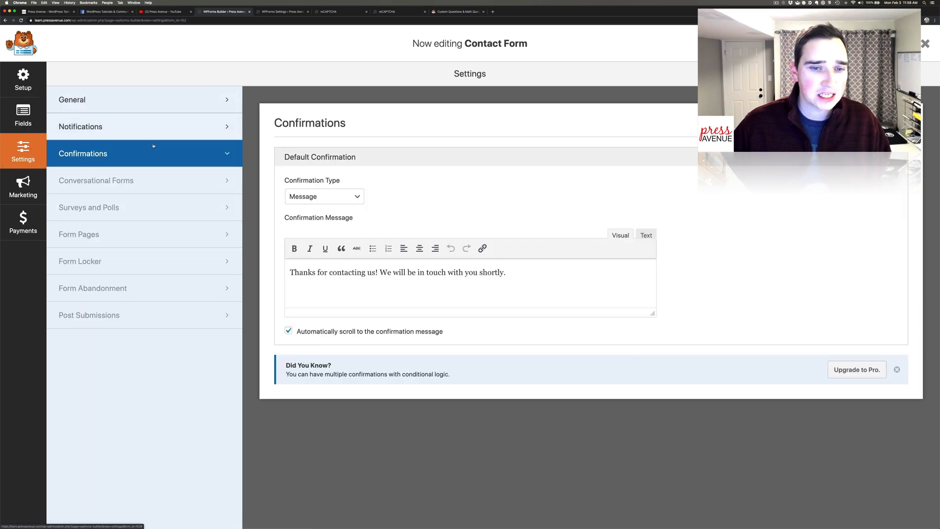
click(80, 127)
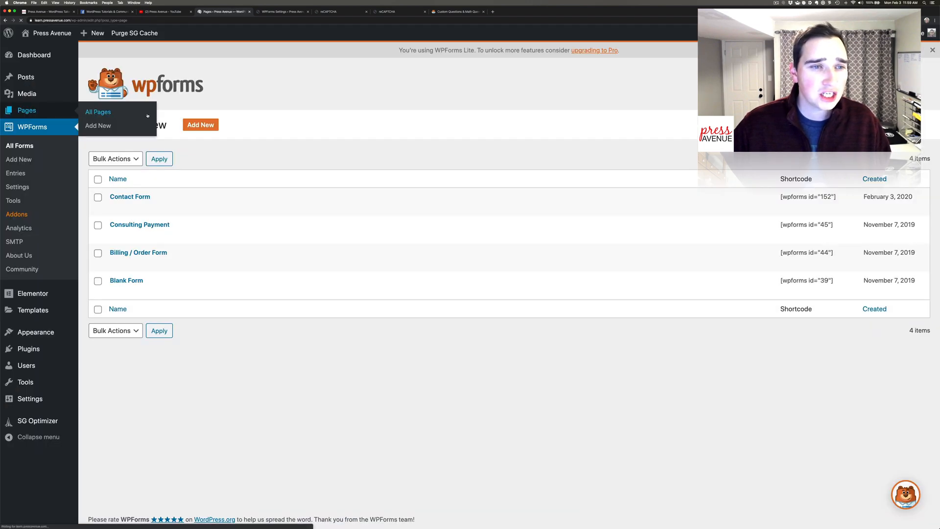
- Start a new WordPress page titled 'Test Contact'
click(98, 111)
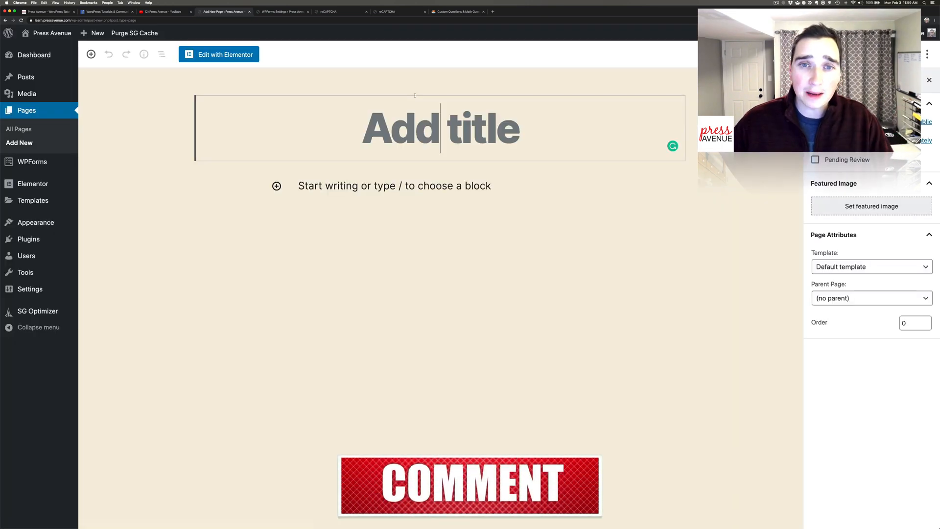
text(Test Conta)
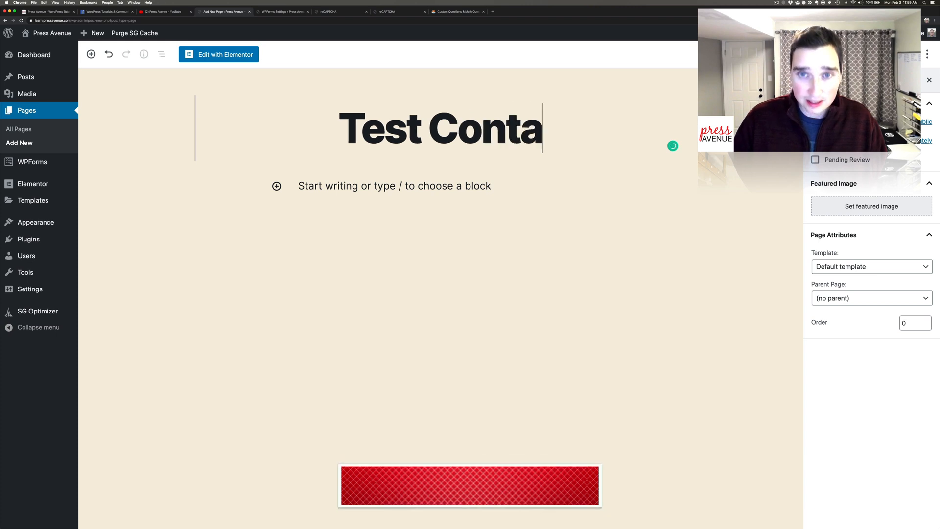
text(ct)
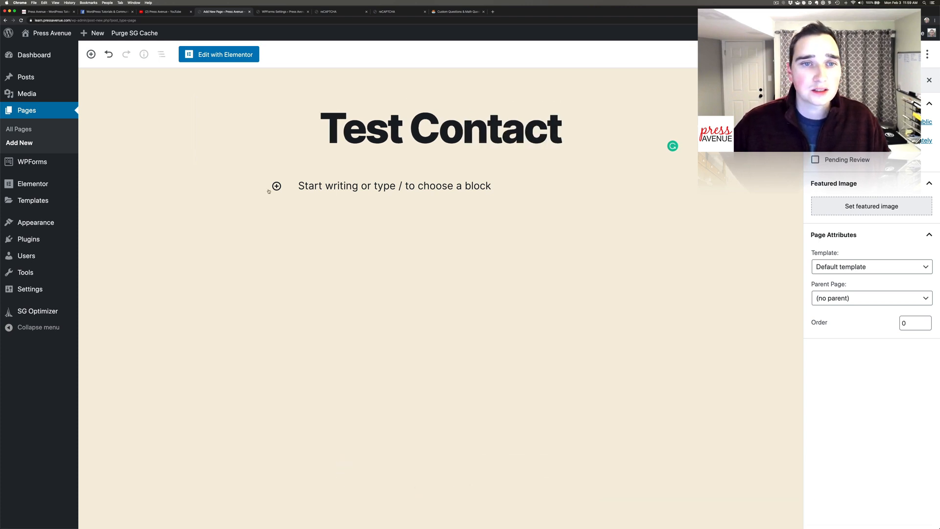
- Add a WPForms block to the page that displays the Contact Form
click(276, 187)
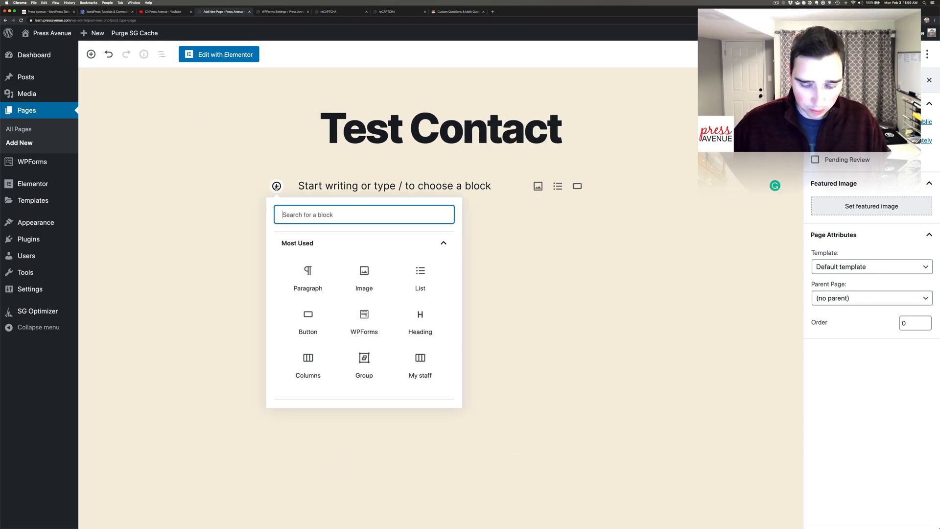
click(364, 319)
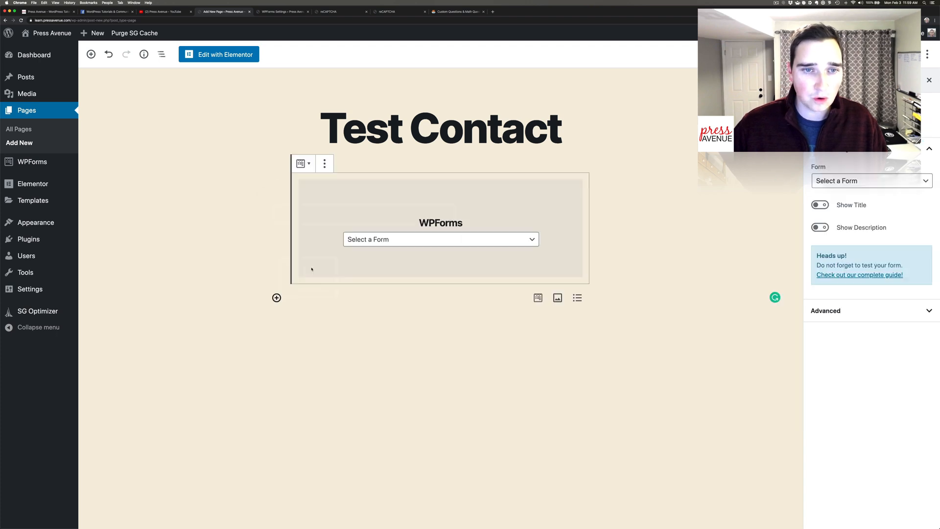
click(440, 238)
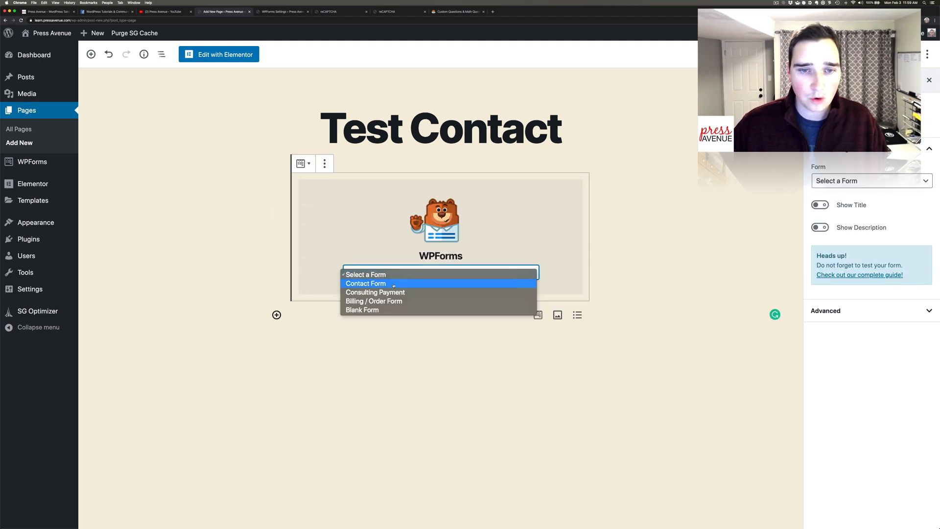
click(366, 283)
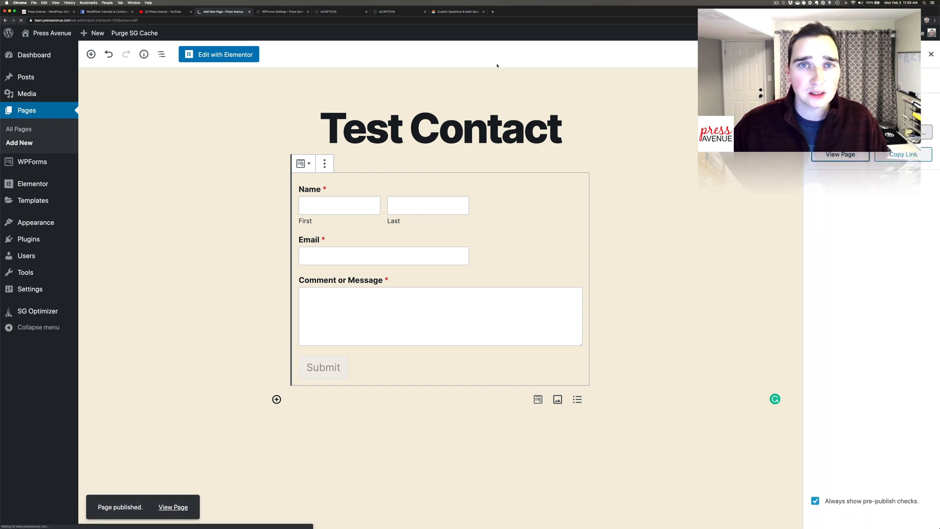
click(173, 507)
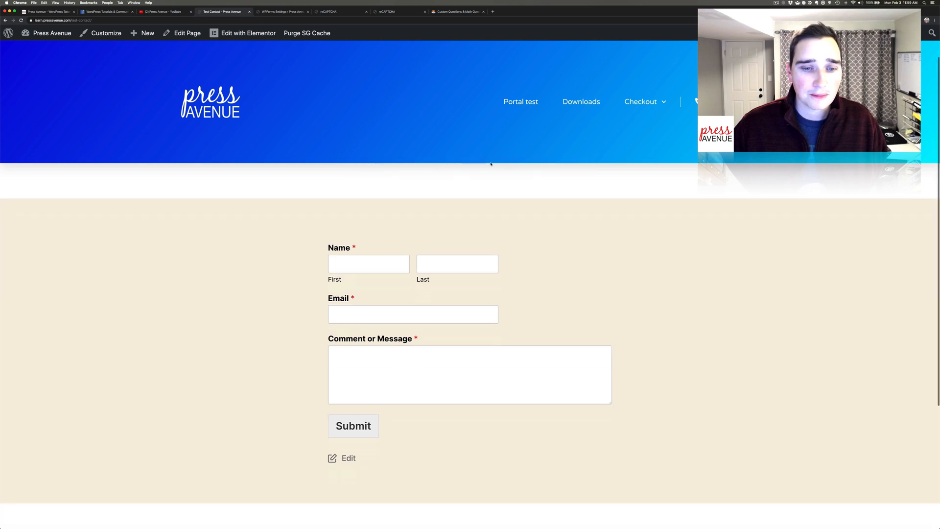
scroll(down, 3)
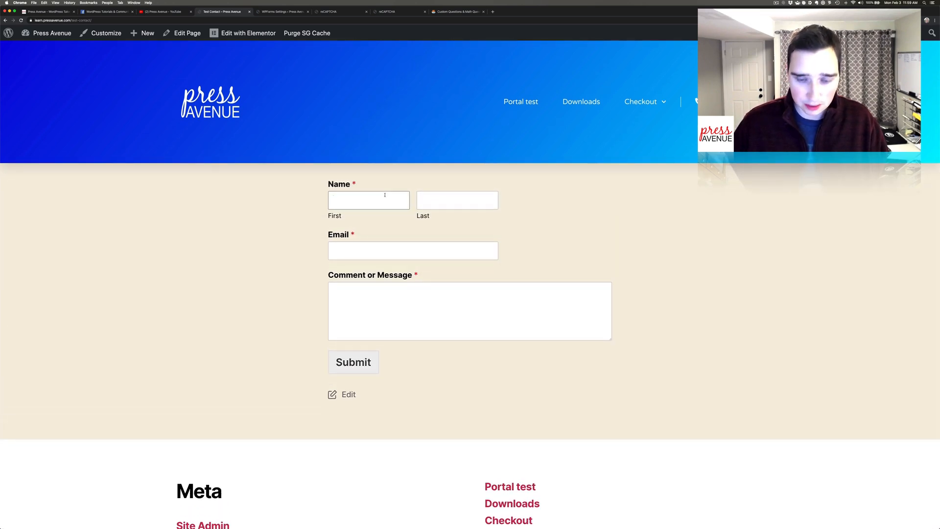
text(john)
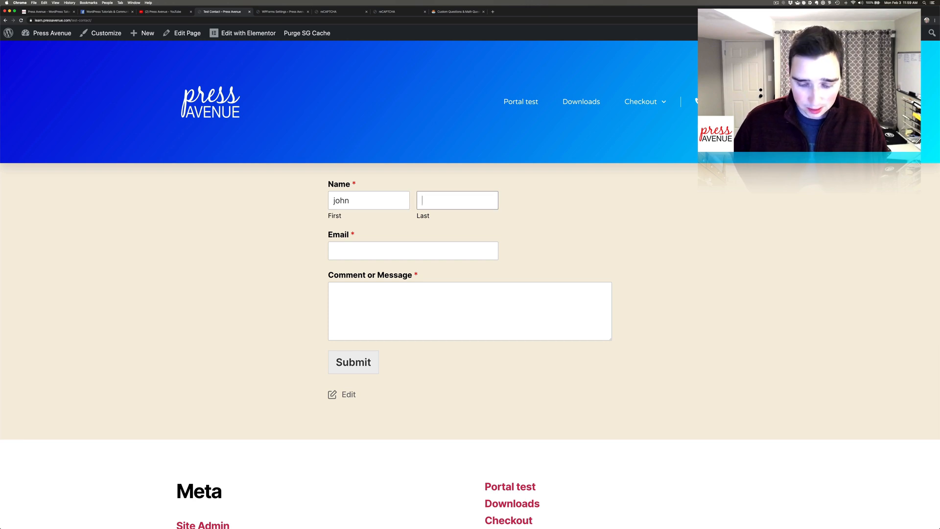
text(press)
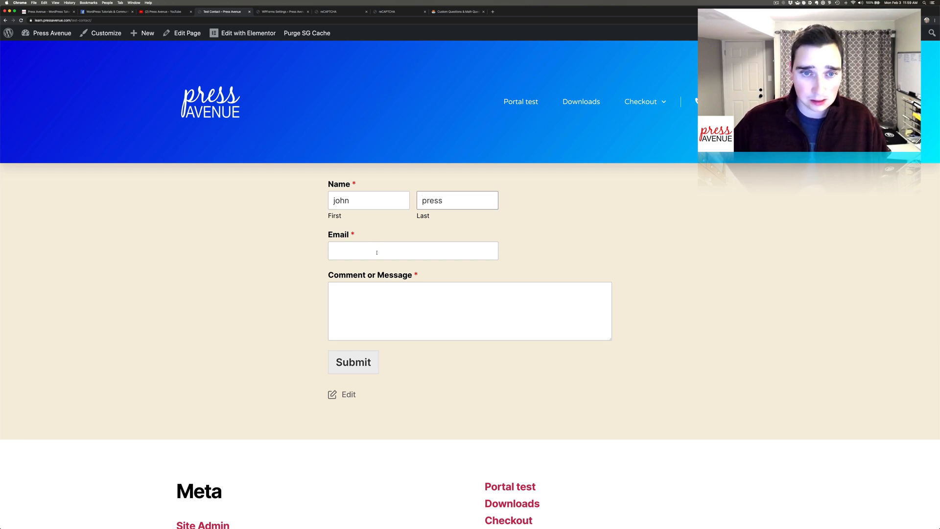
text(go@go.c)
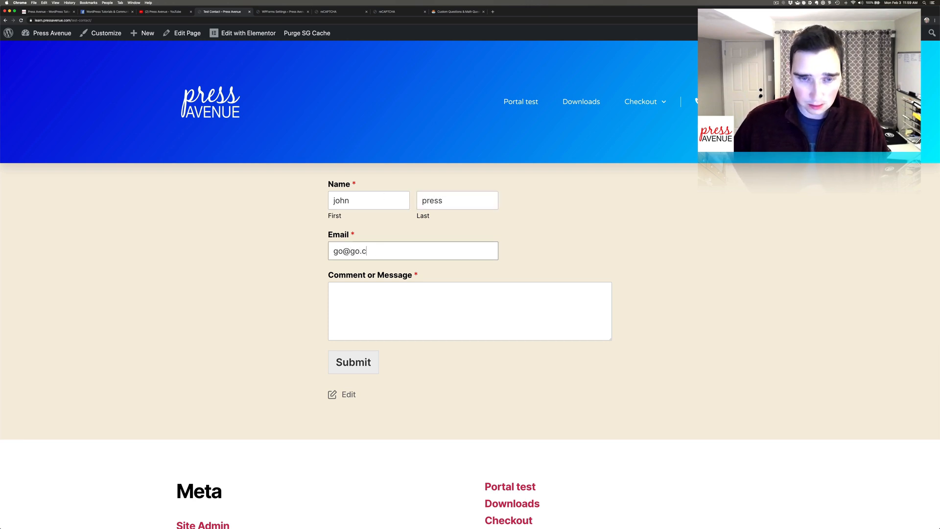
text(hu)
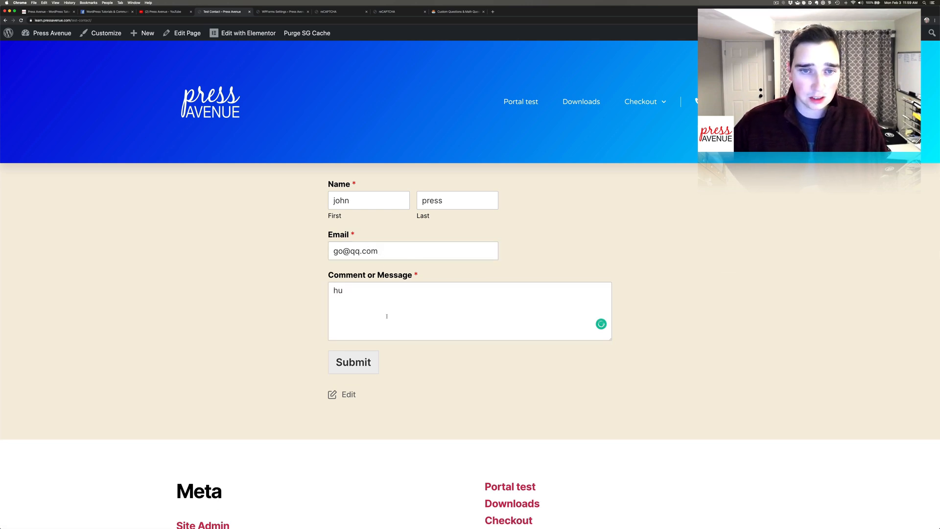
click(353, 361)
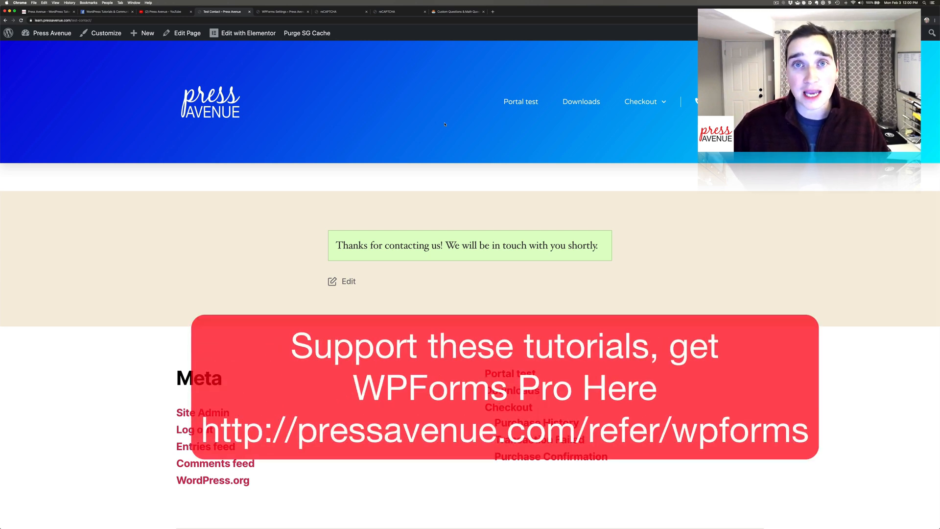
- Deactivate WPForms Lite and activate the full WPForms plugin in Installed Plugins
click(282, 11)
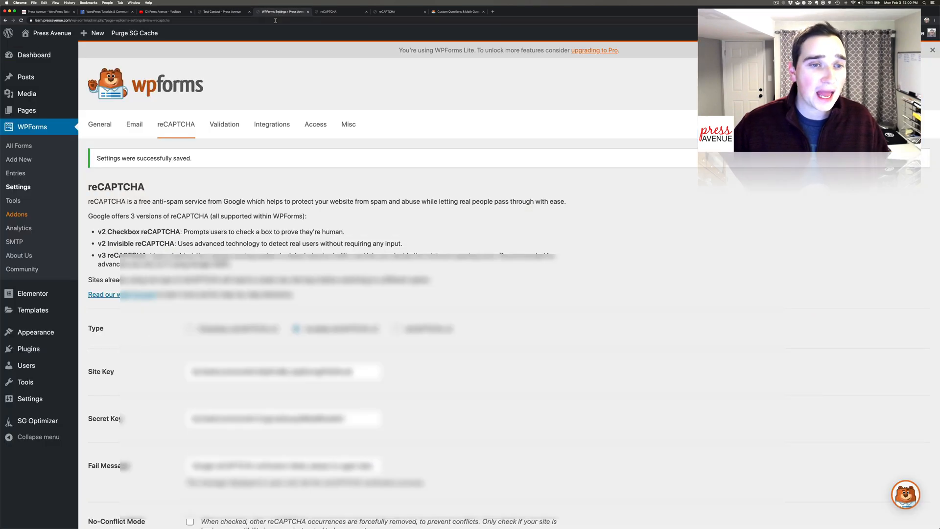
mouse_move(28, 348)
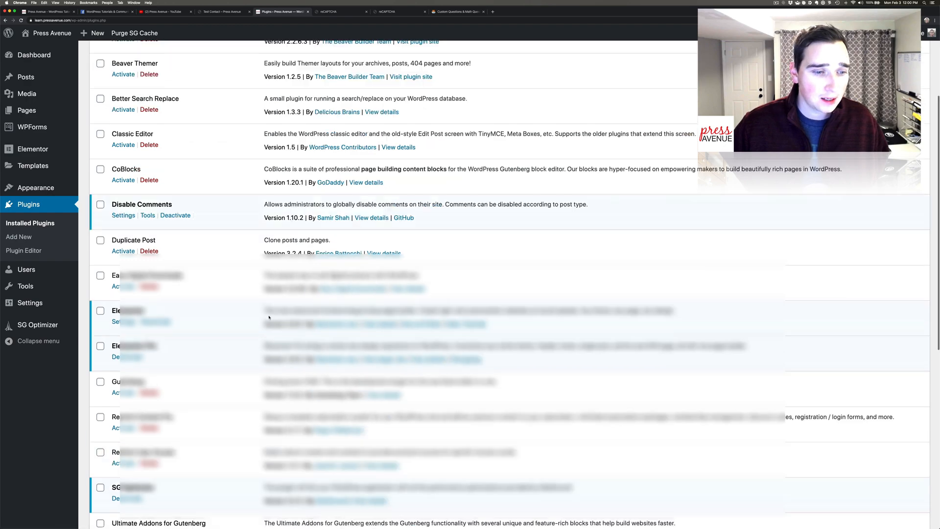
scroll(down, 3)
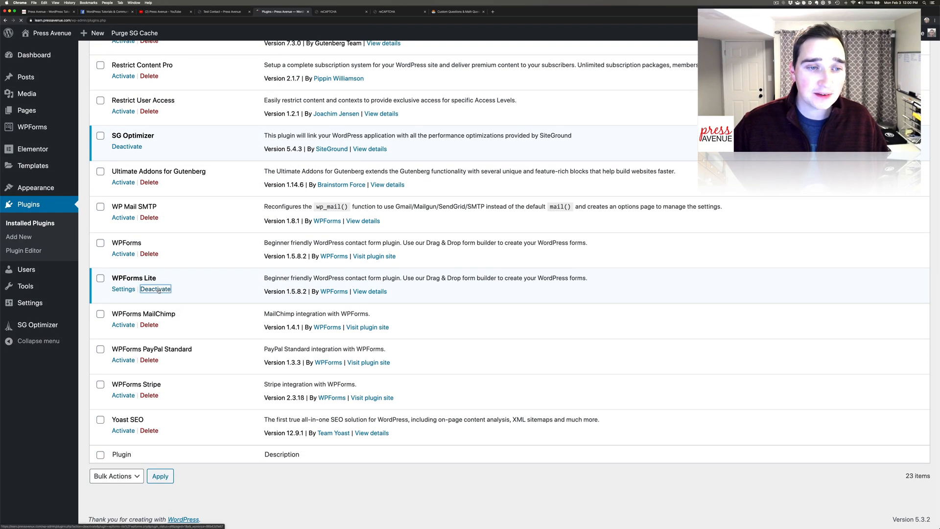
click(155, 289)
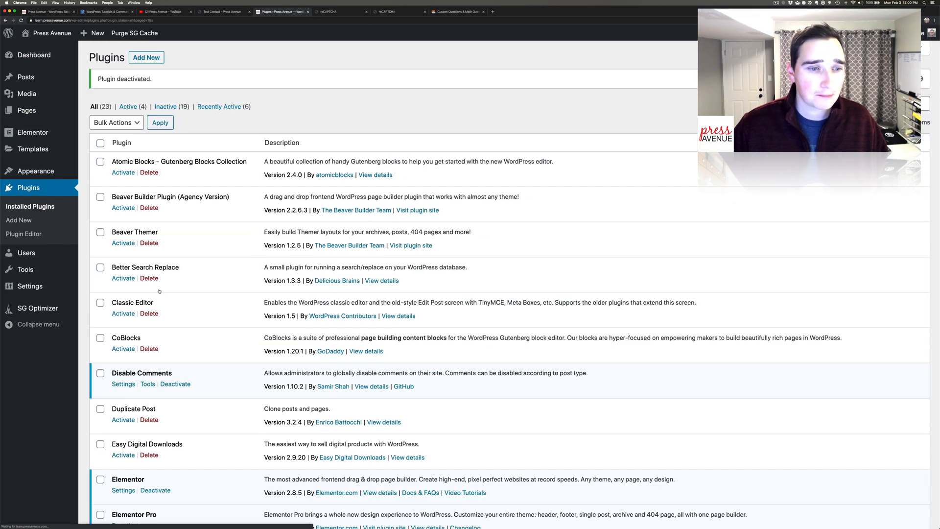
scroll(down, 3)
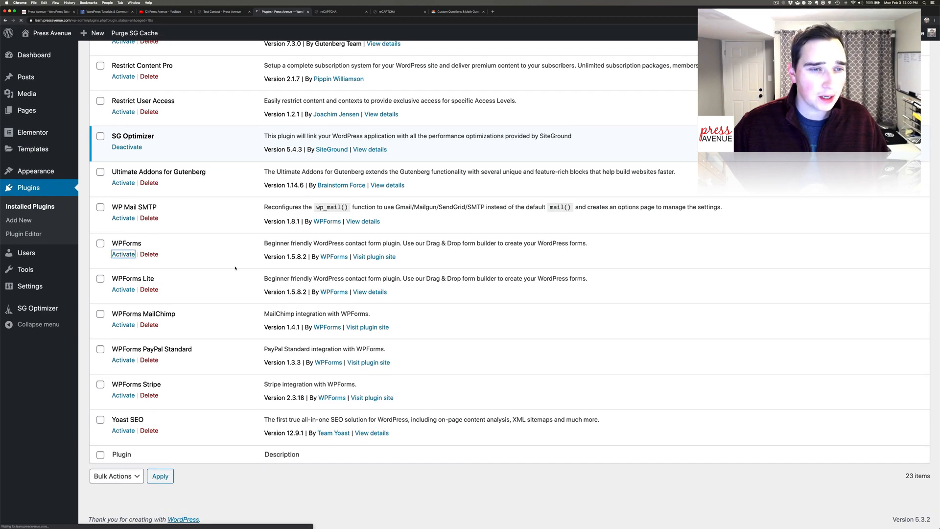
click(122, 254)
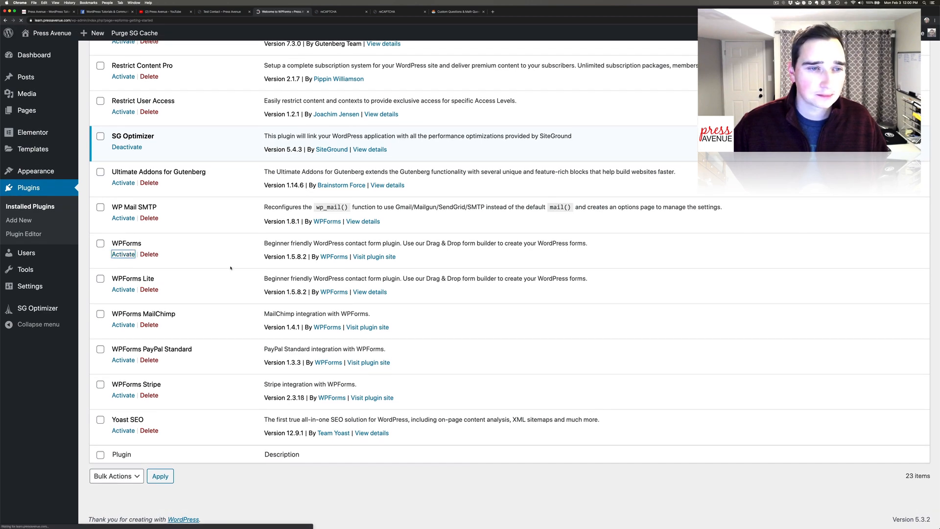
click(123, 254)
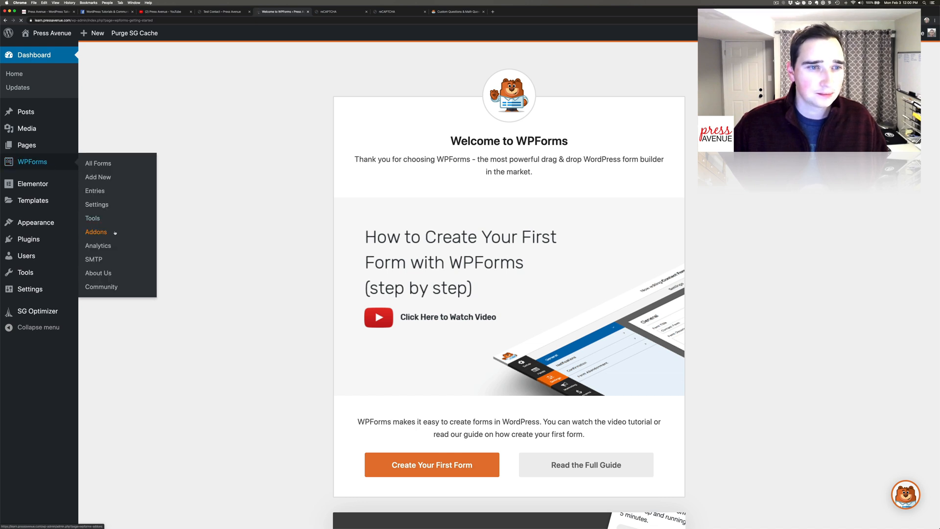
- Install the Custom Captcha addon from the WPForms Addons page
click(96, 232)
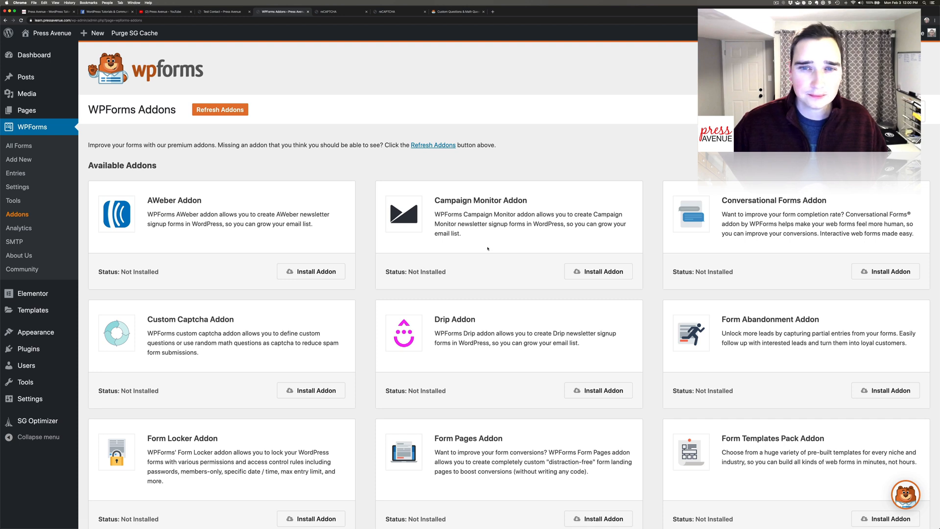
scroll(down, 3)
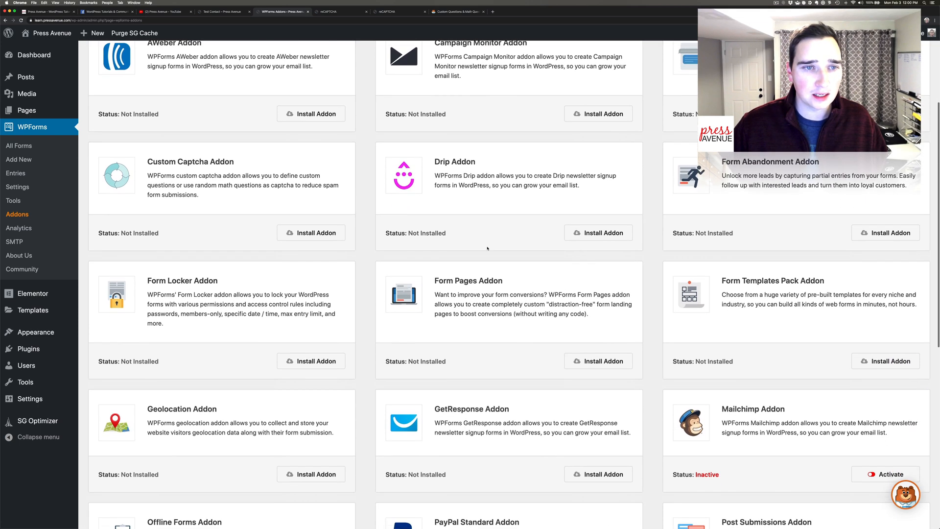
scroll(down, 3)
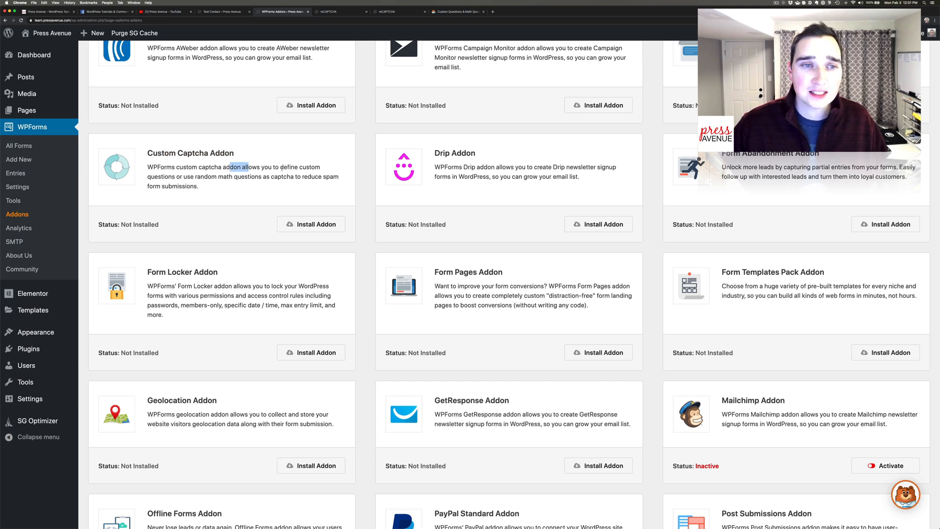
drag(226, 166, 303, 176)
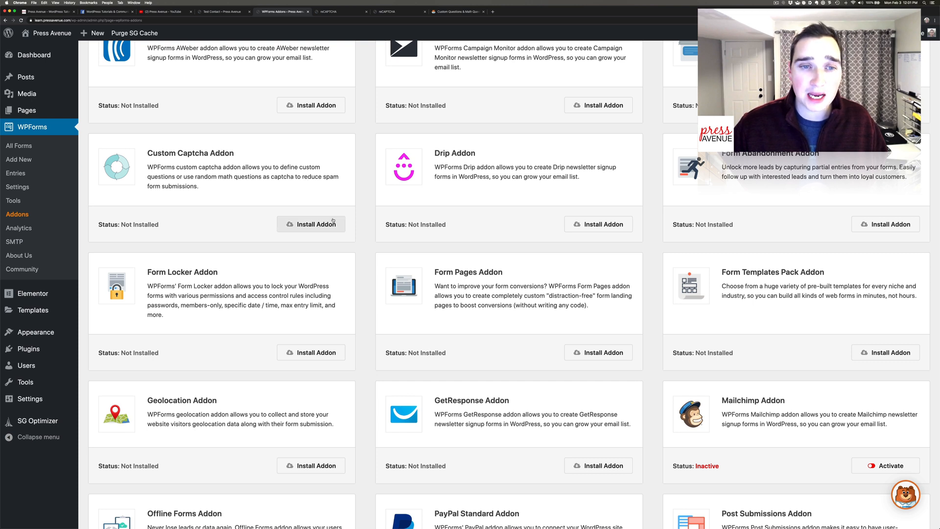
click(310, 224)
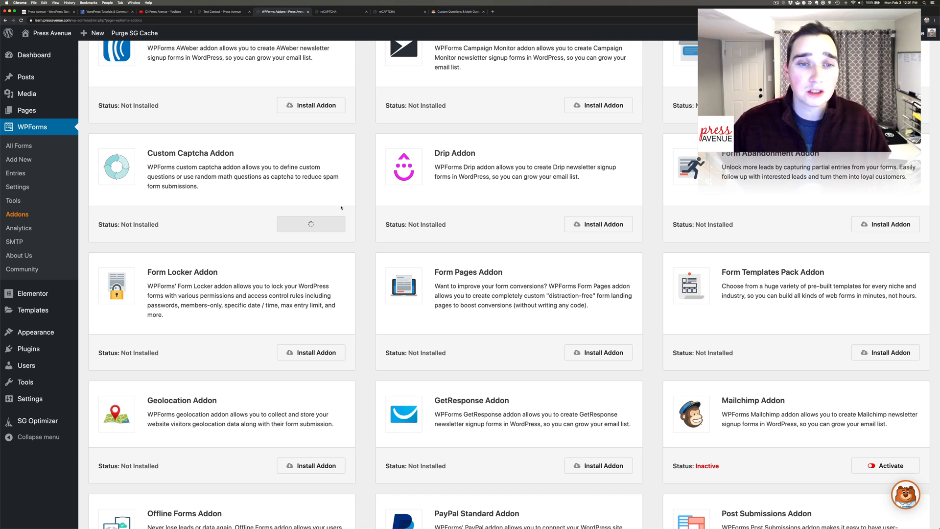
click(311, 223)
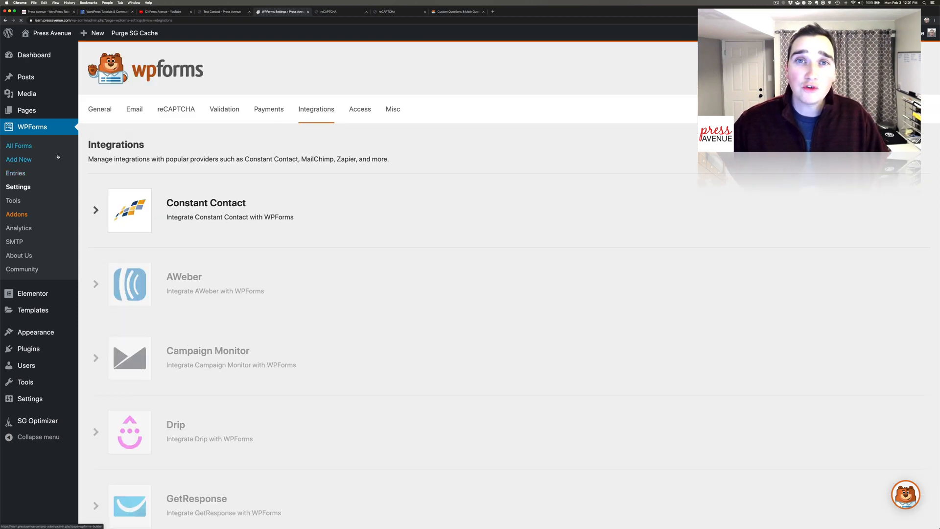
- Edit the Contact Form, add a Captcha field and select it to show its options
click(18, 145)
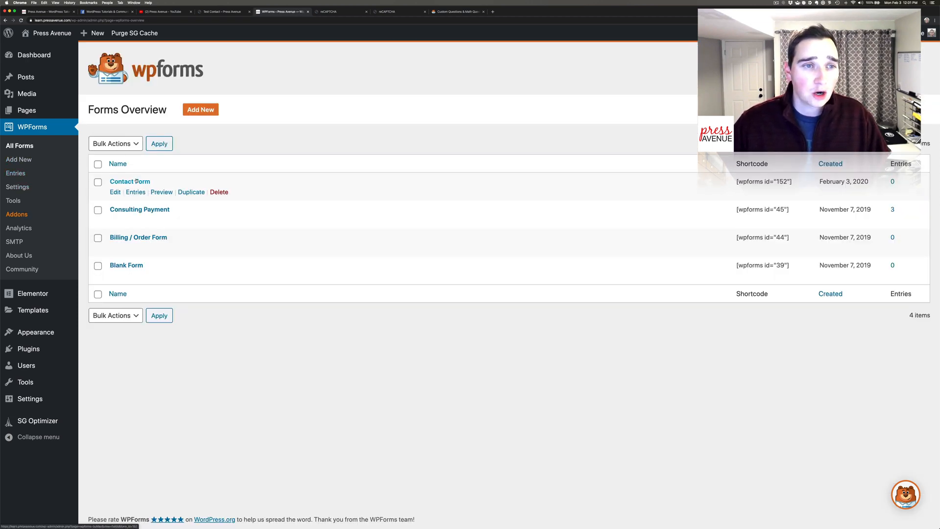
click(130, 181)
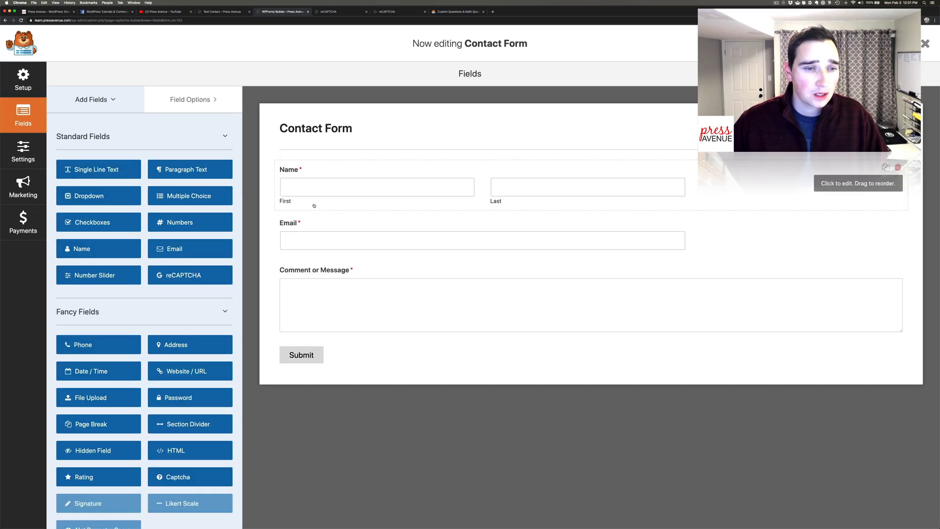
scroll(down, 3)
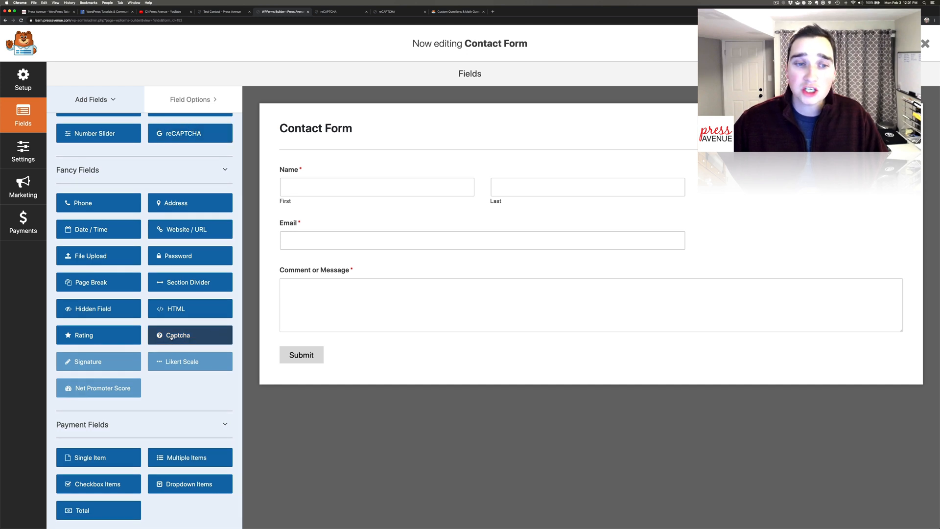
click(190, 334)
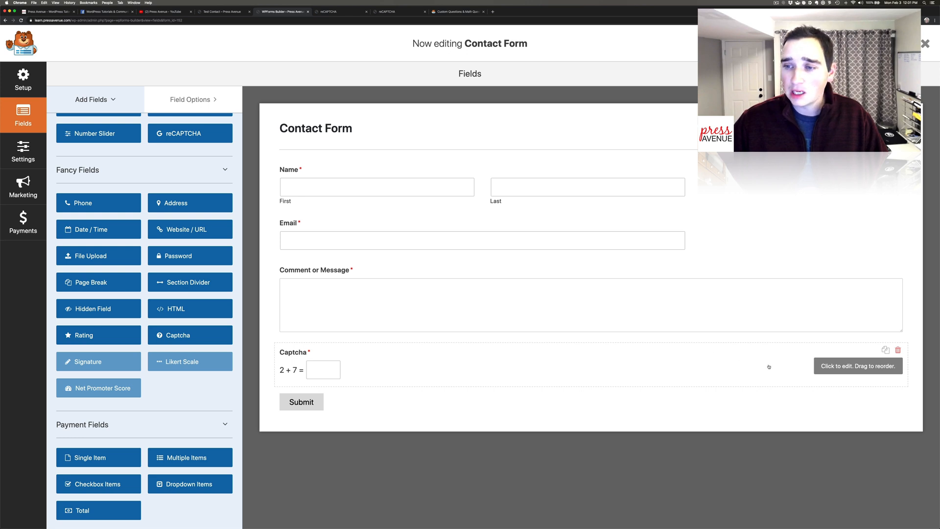
click(591, 366)
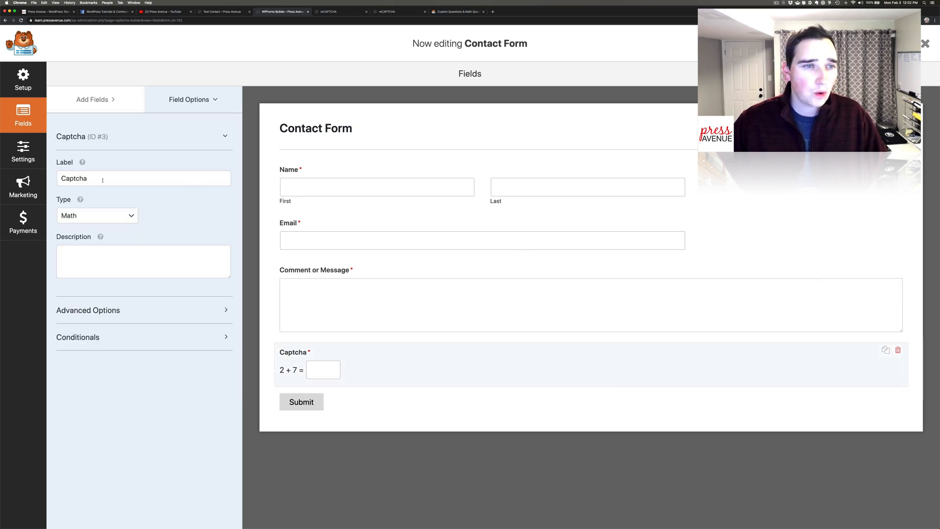
- Set the captcha label to 'Are you spam? If not answer below.' with Math type kept
double_click(74, 178)
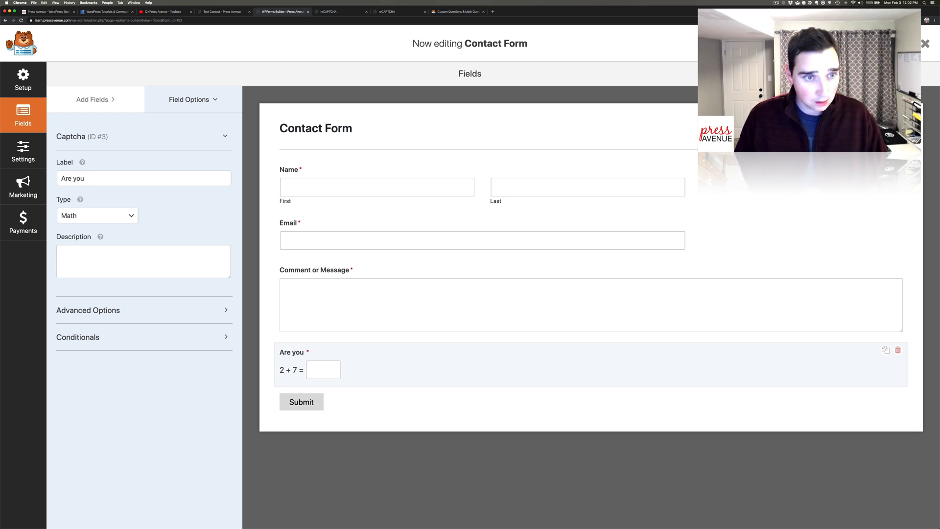
text(spam? If not a)
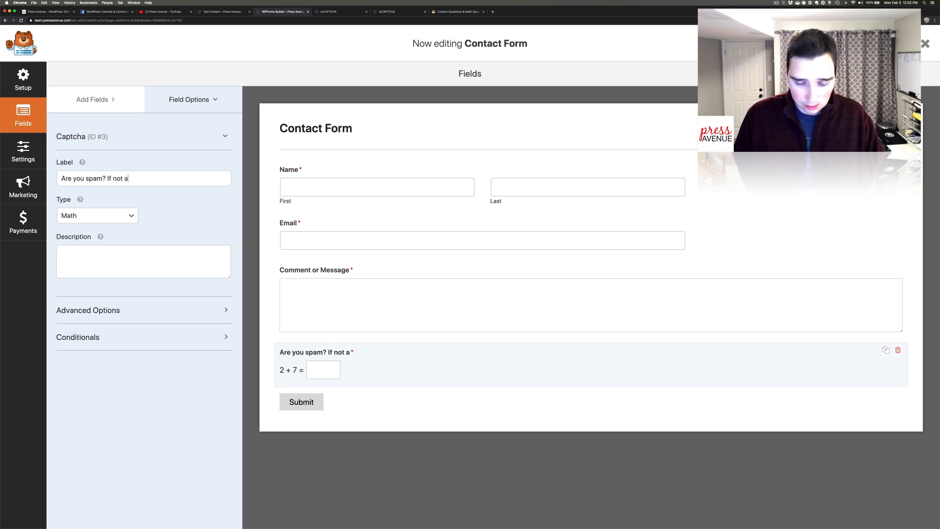
text(nswer below.)
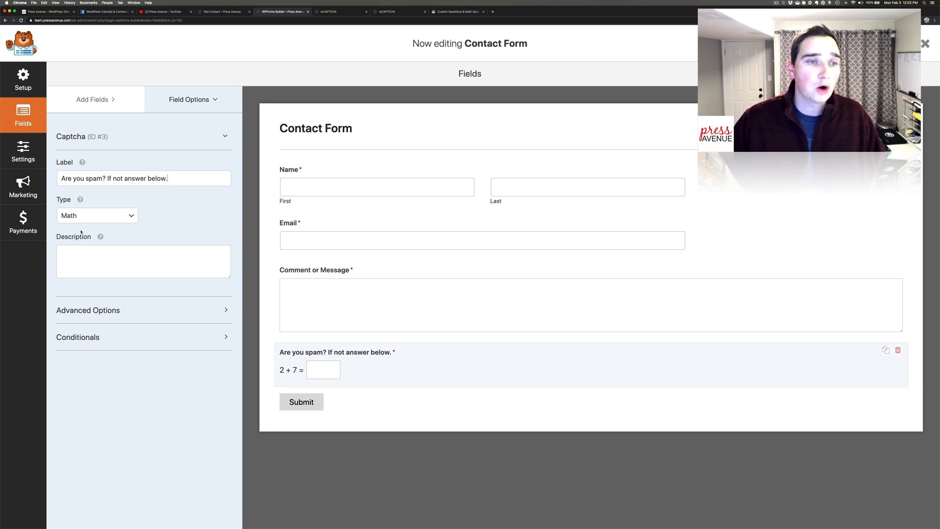
click(96, 215)
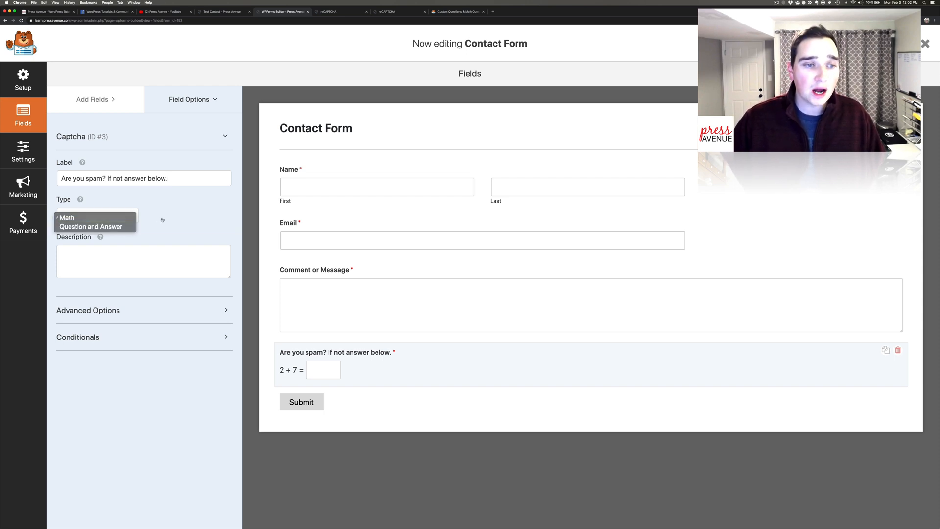
click(66, 217)
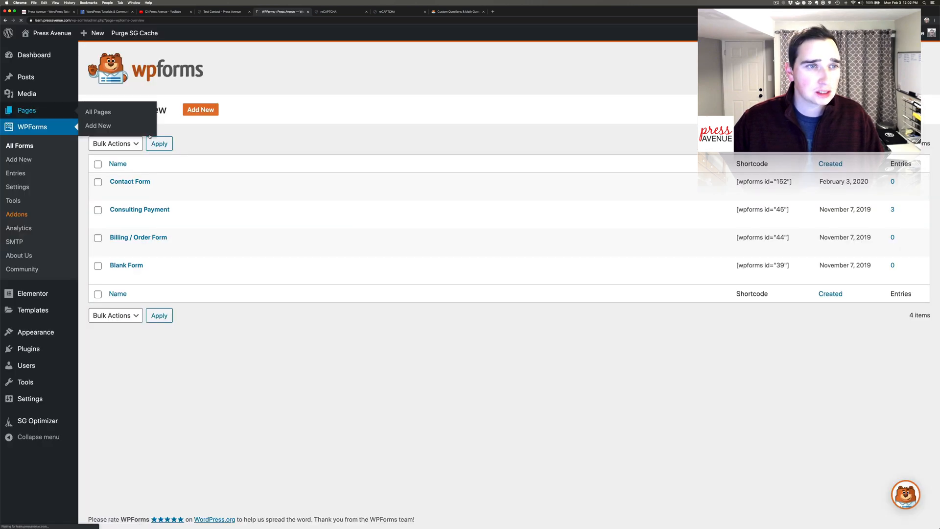
- View the live Test Contact page from the All Pages list
click(97, 113)
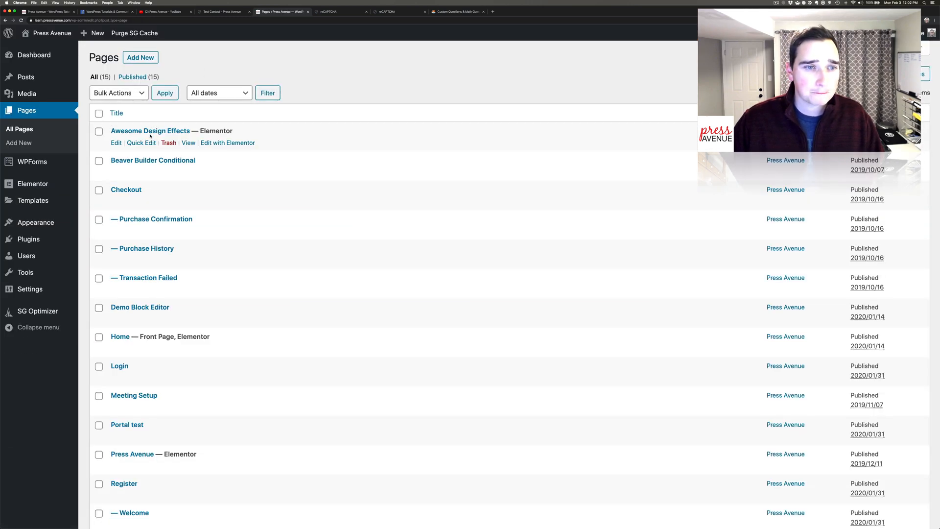
scroll(down, 3)
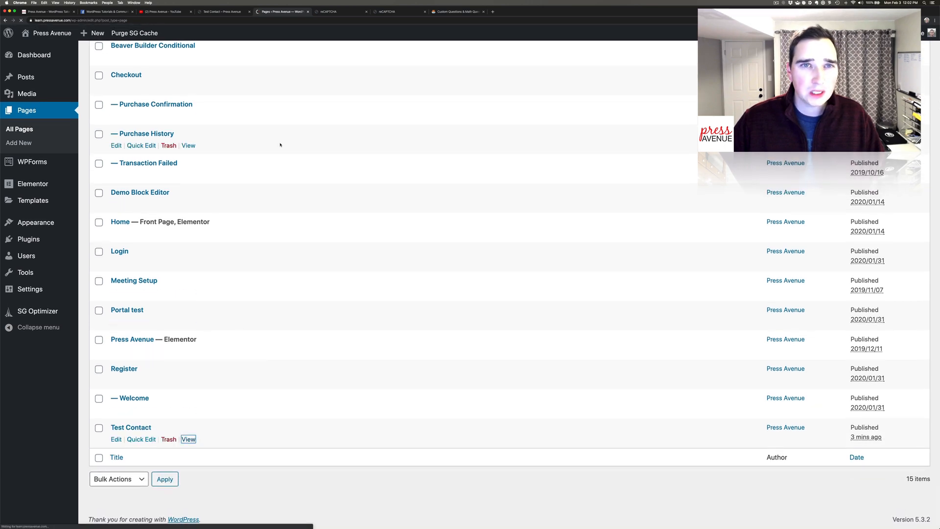
click(187, 439)
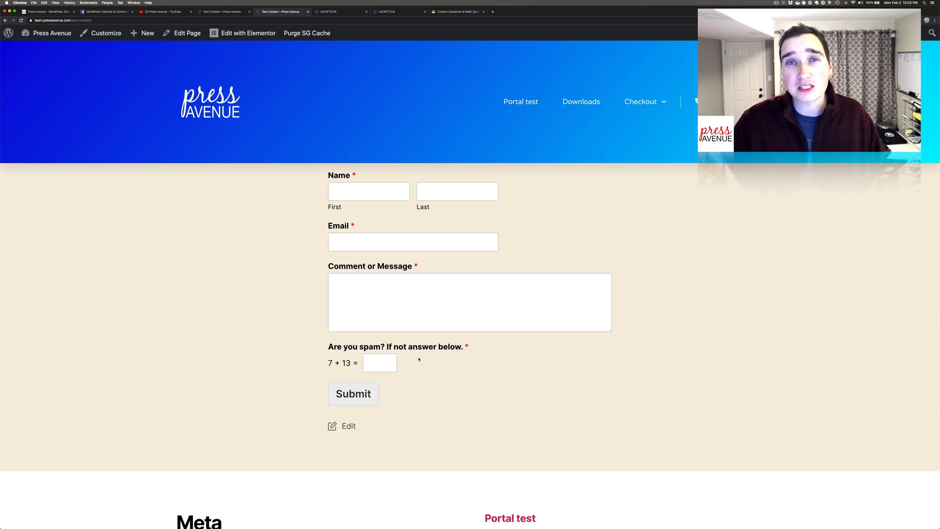
- Enter 21 as the captcha answer and type in the name field to trigger validation
click(380, 362)
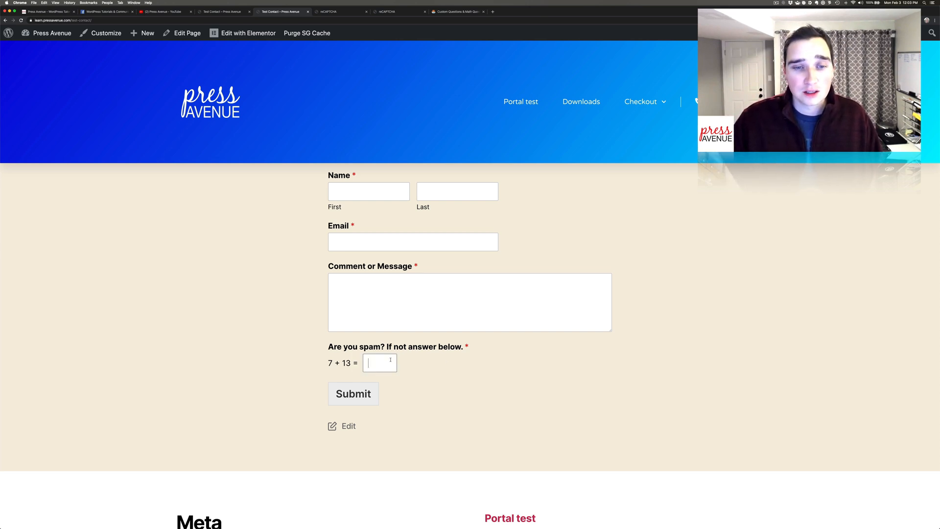
text(21)
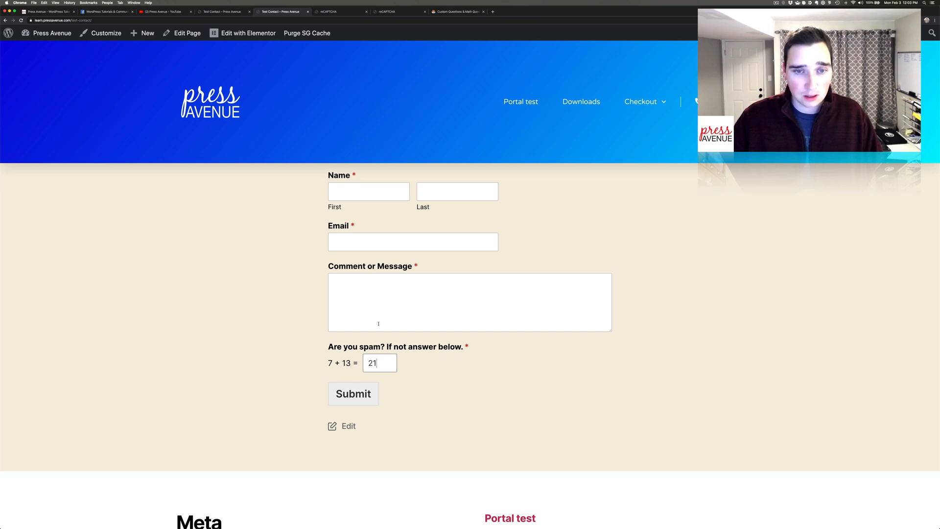
click(352, 393)
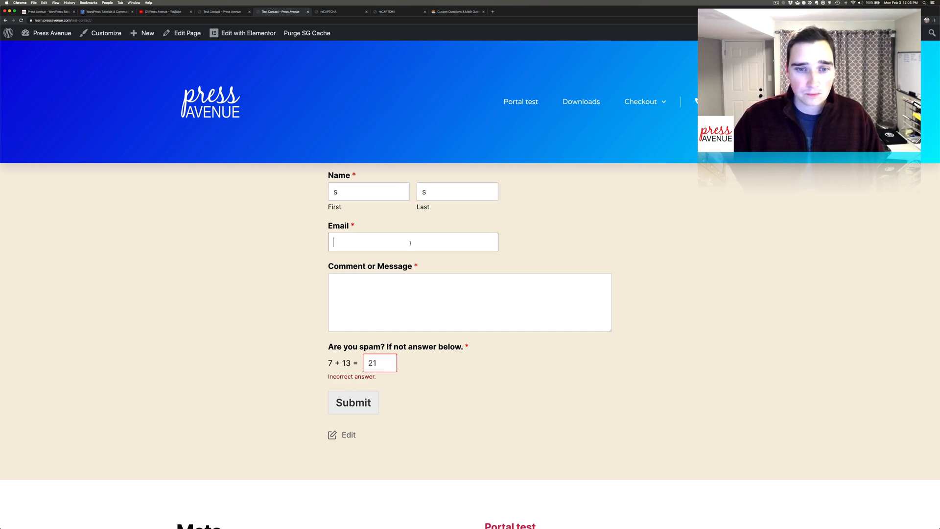
text(sss)
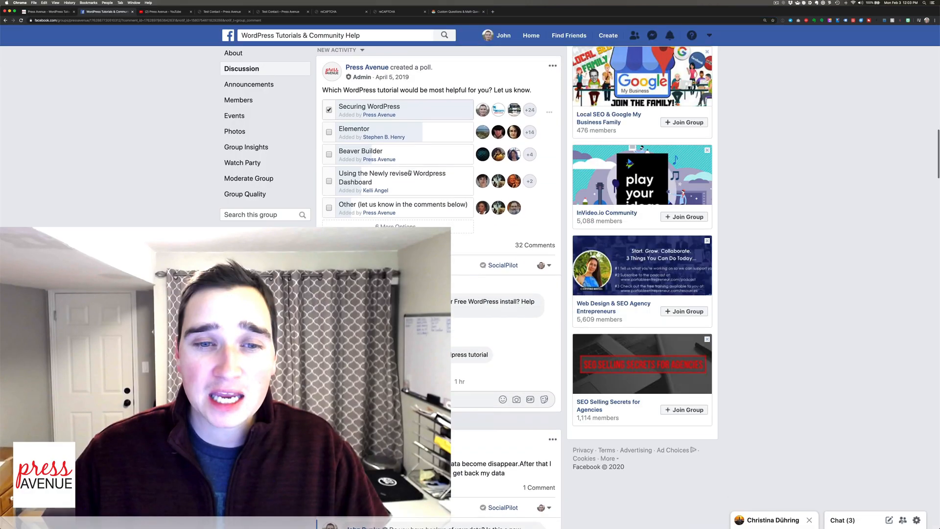
scroll(down, 3)
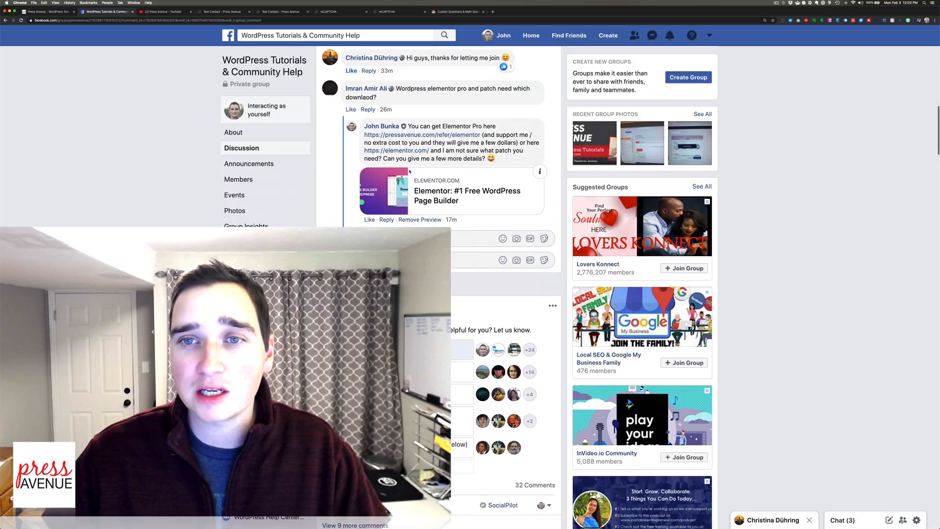